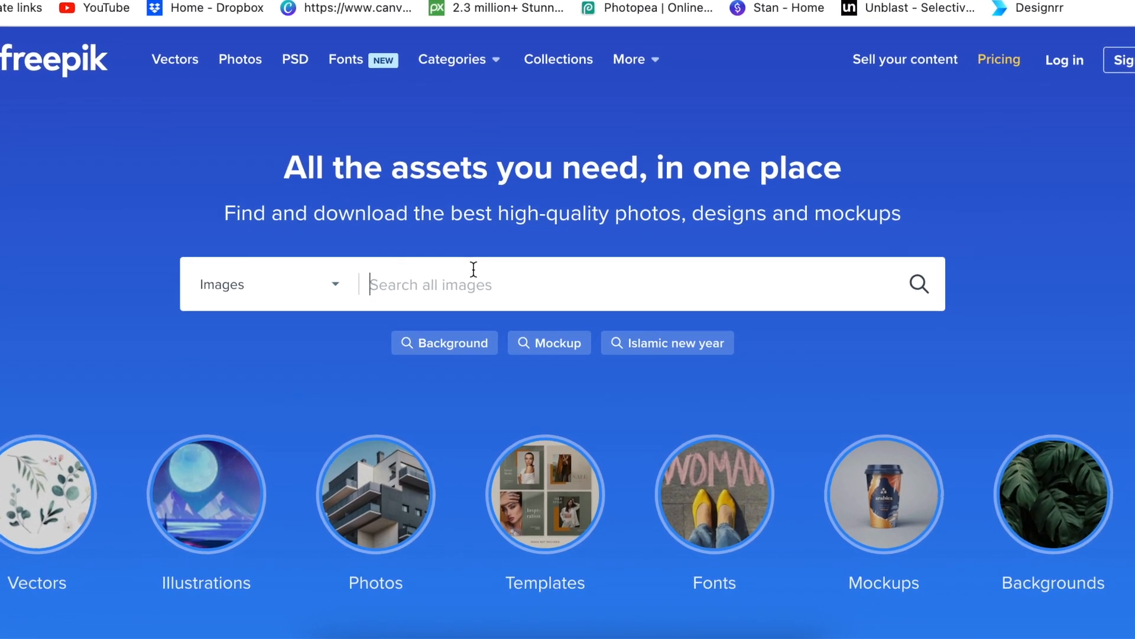
- Enter '3d logo mockup' in the Freepik search box by picking the suggestion after typing 3D
type("3D")
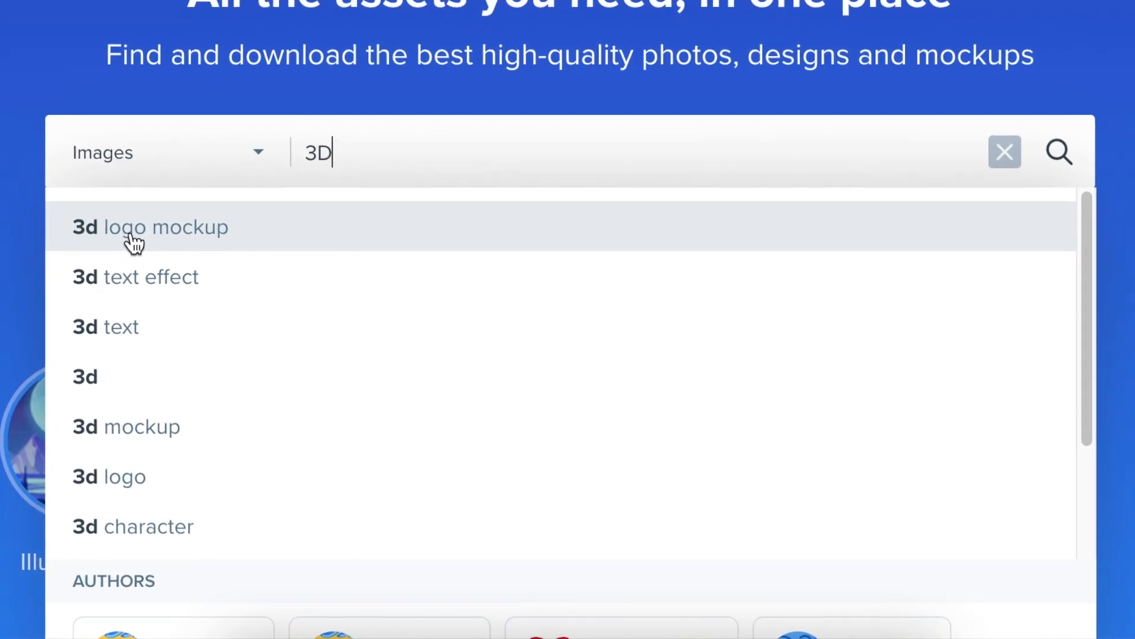
left_click(149, 227)
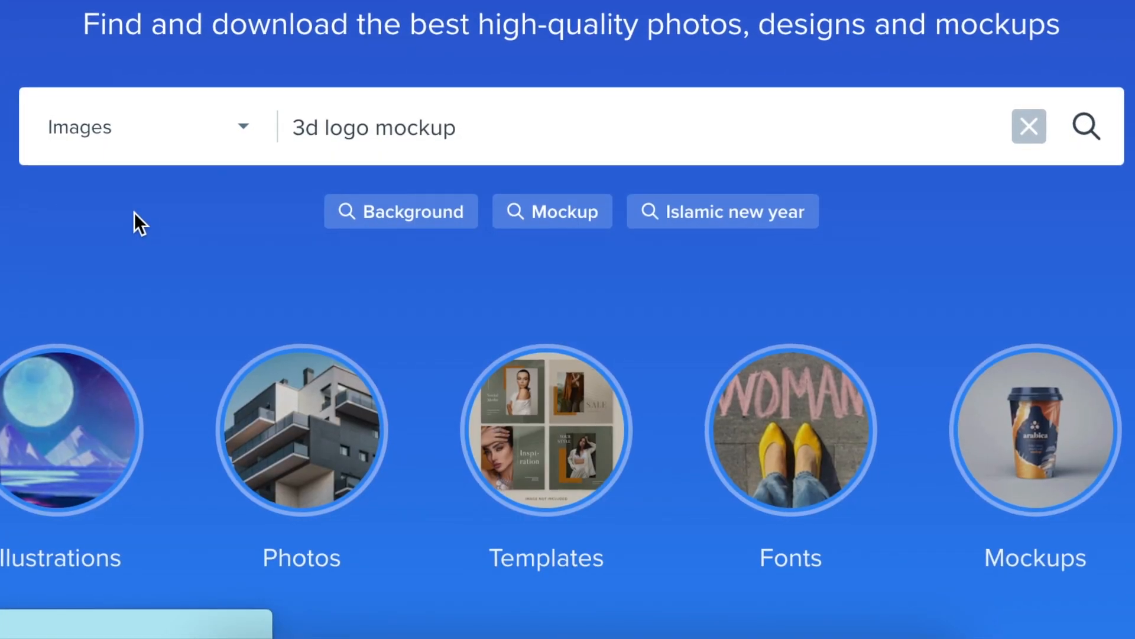
- Run the '3d logo mockup' search and scroll down through the results grid
left_click(1087, 126)
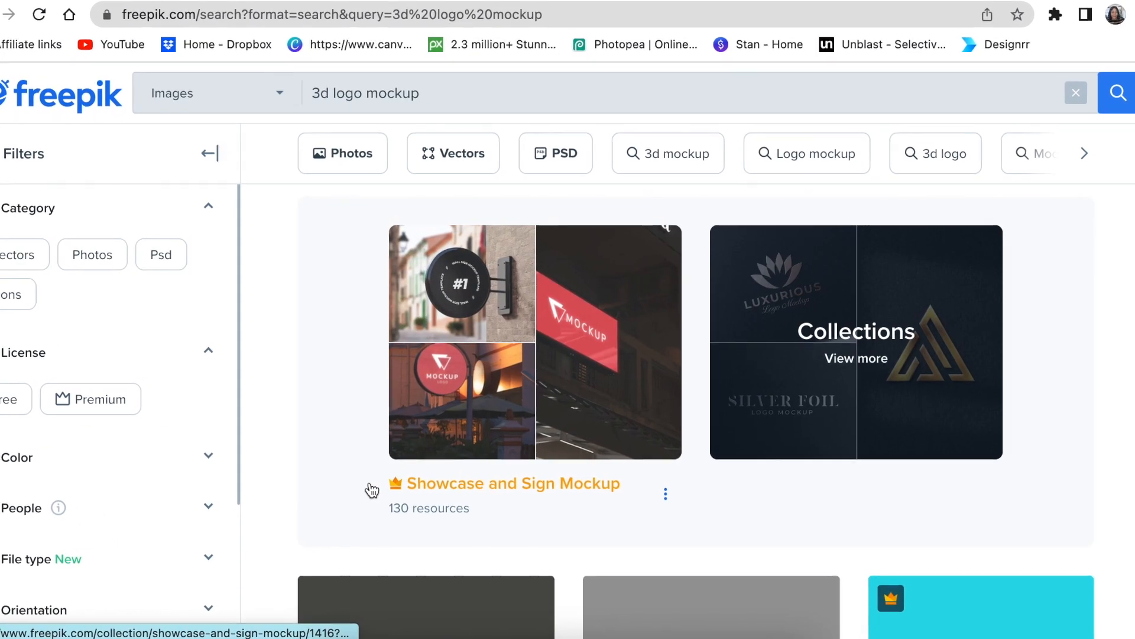
scroll("down", 3)
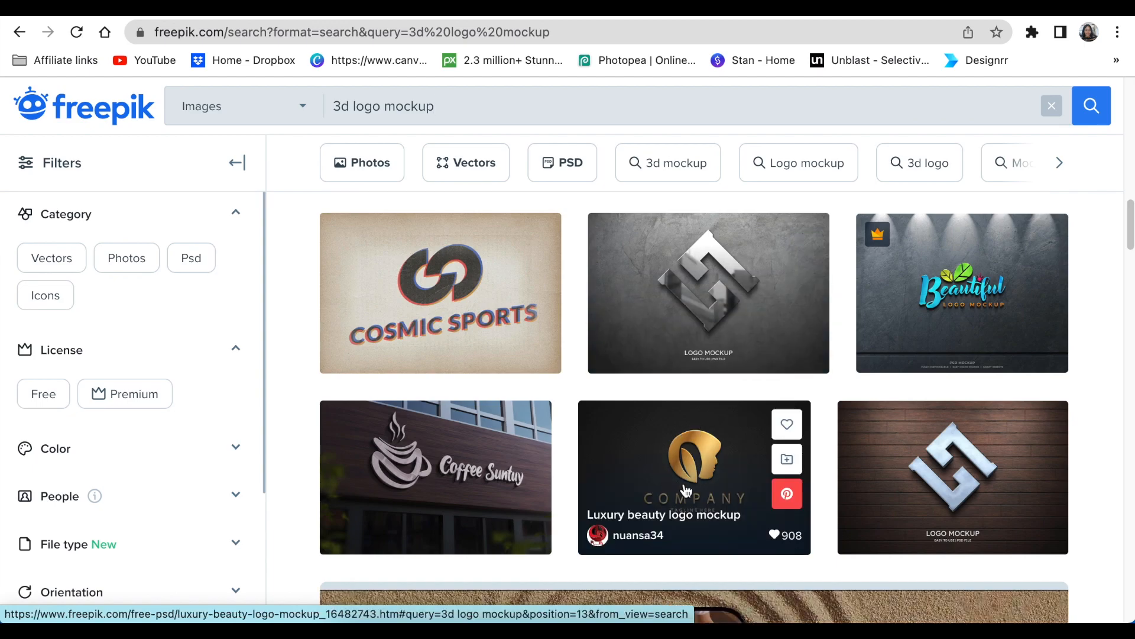
scroll("down", 3)
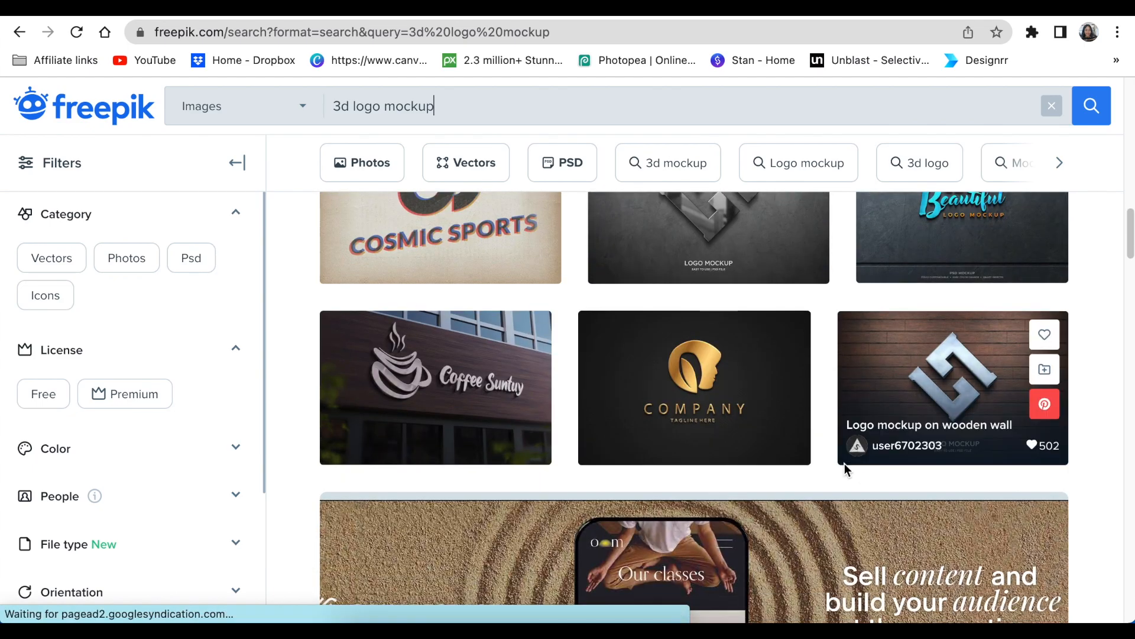
mouse_move(825, 474)
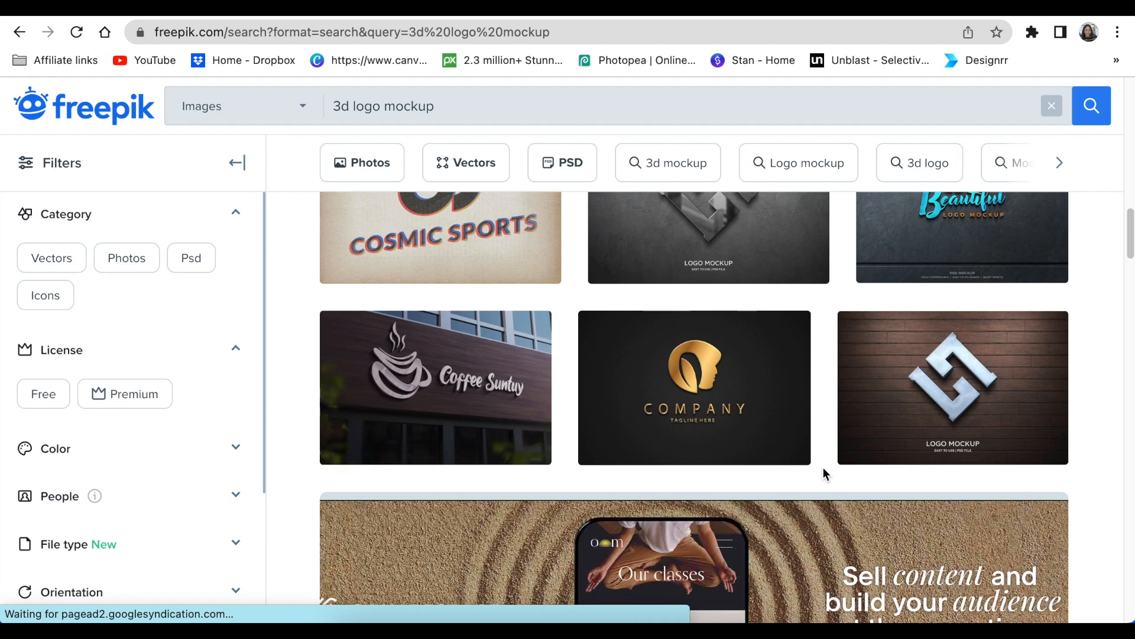
scroll("down", 3)
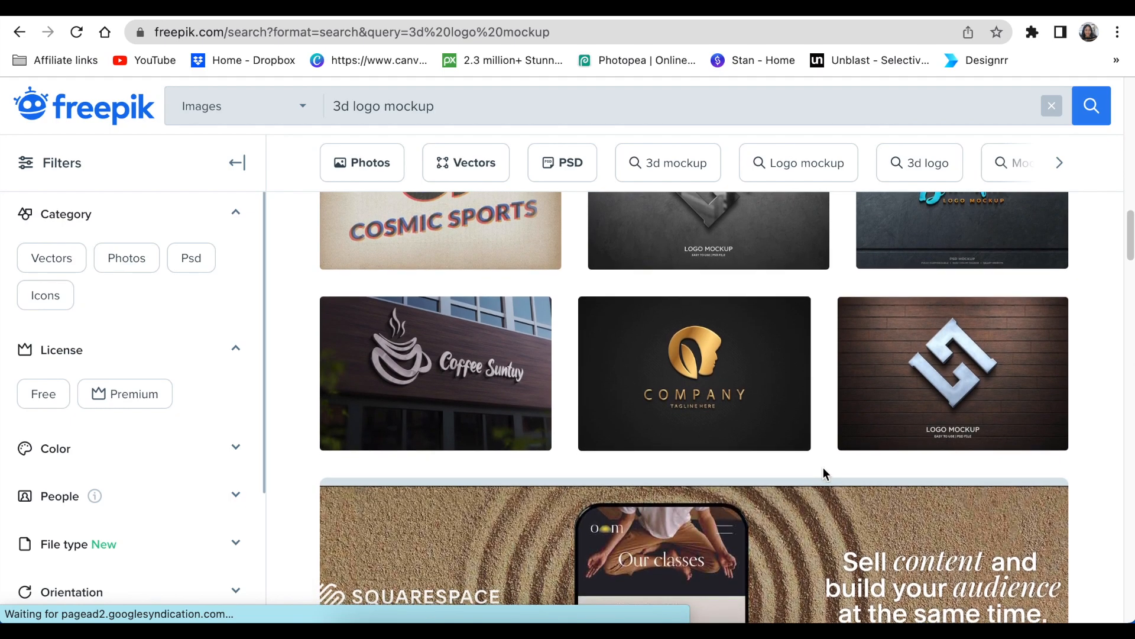
scroll("down", 3)
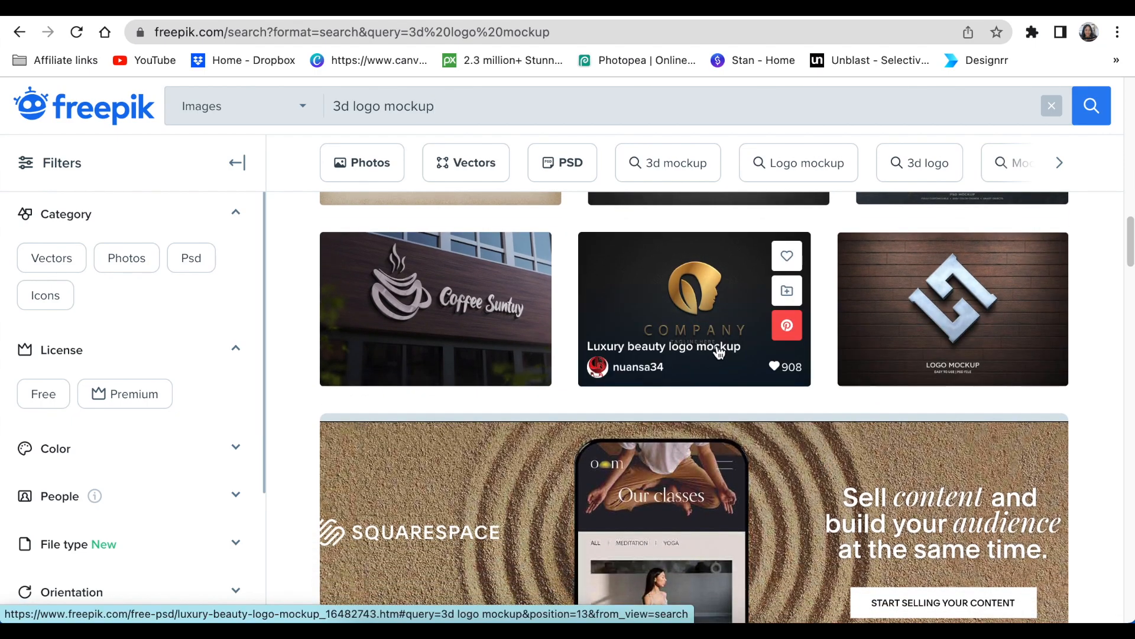
mouse_move(698, 326)
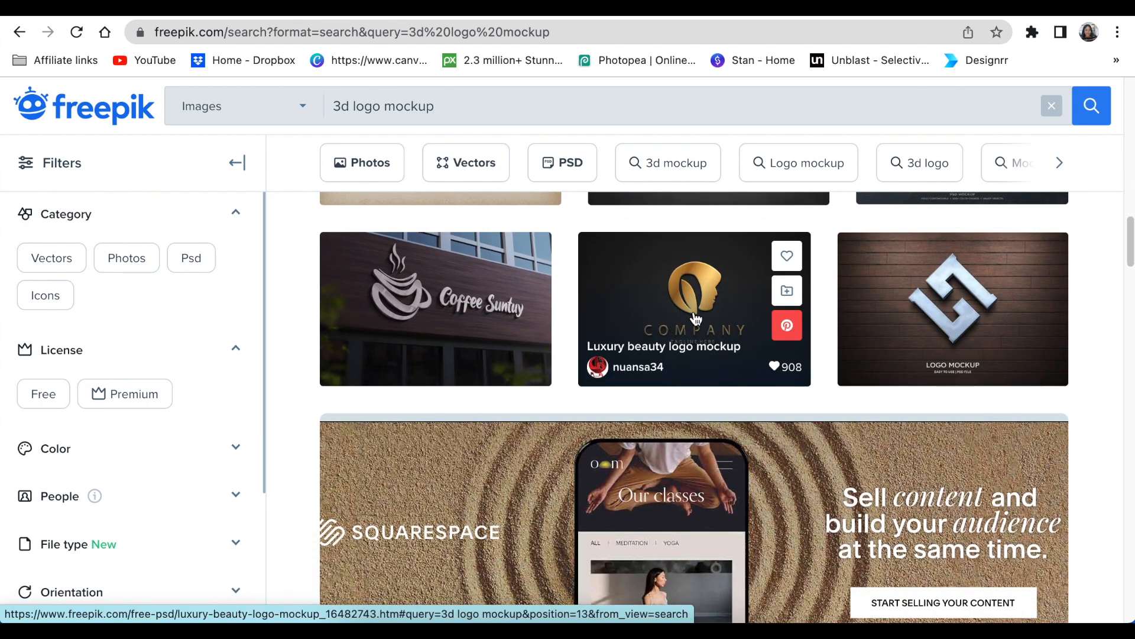
- Open the Luxury beauty logo mockup and show its free download options
left_click(694, 317)
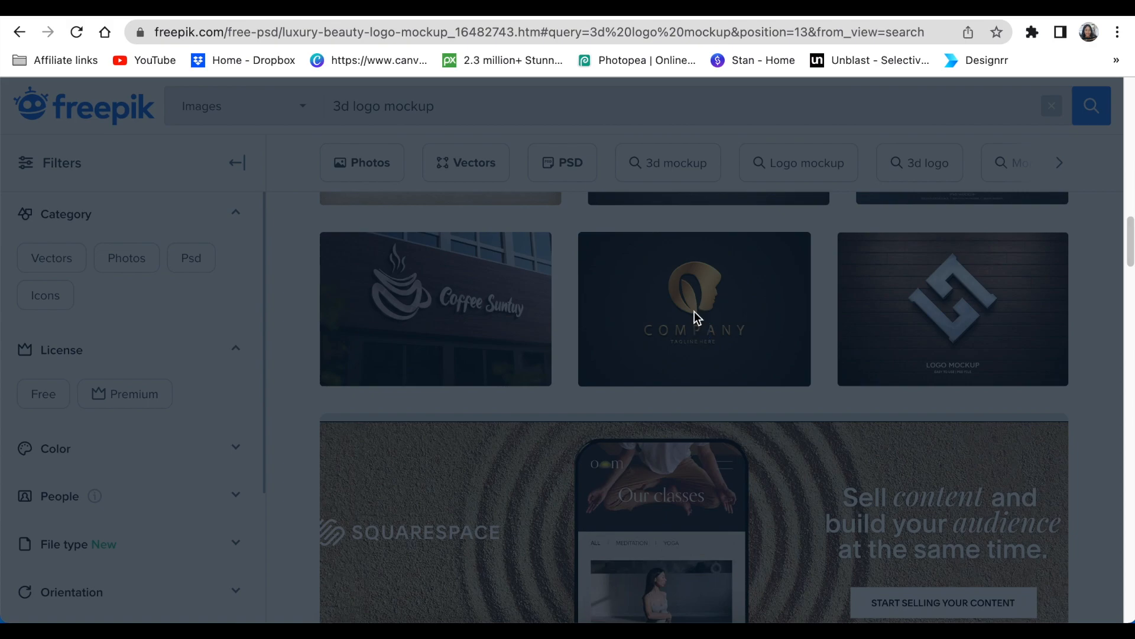
left_click(695, 313)
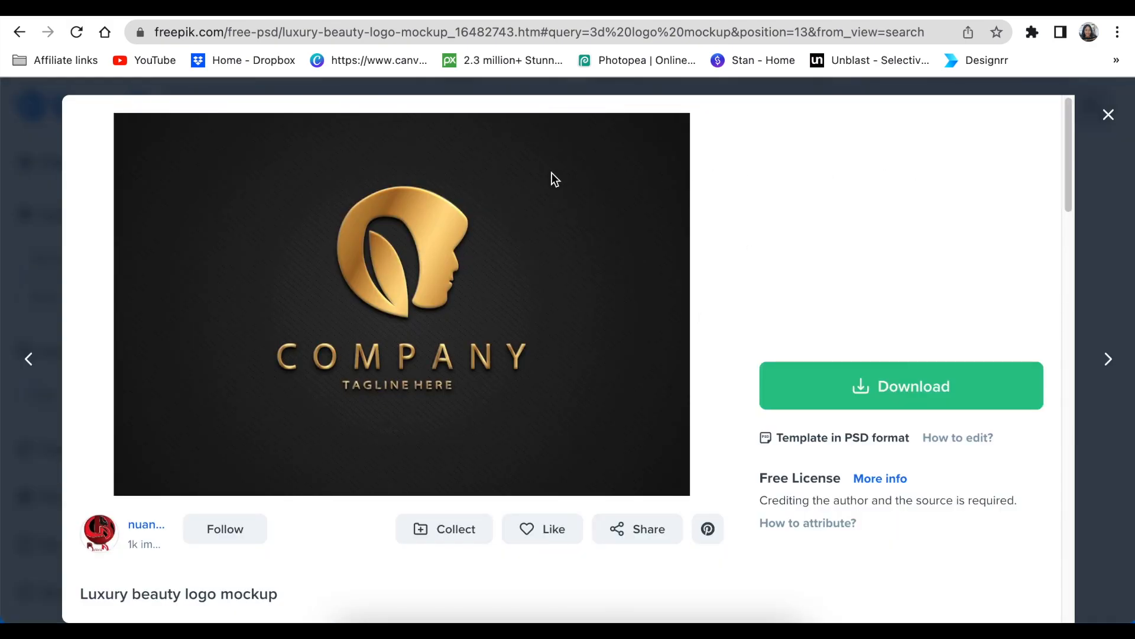
left_click(901, 386)
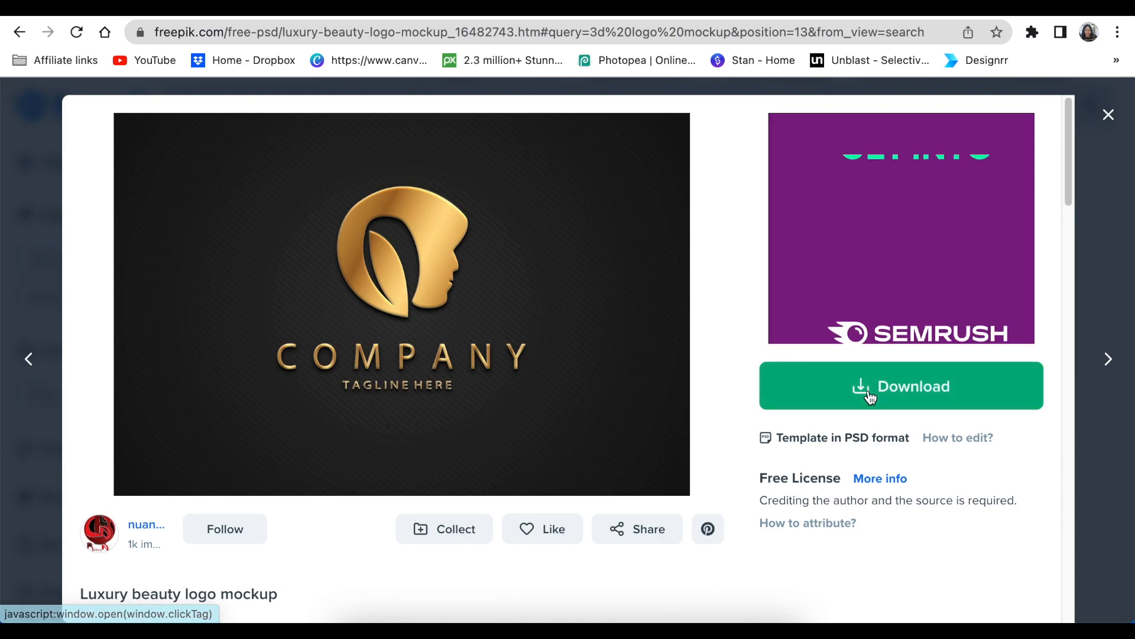
left_click(901, 386)
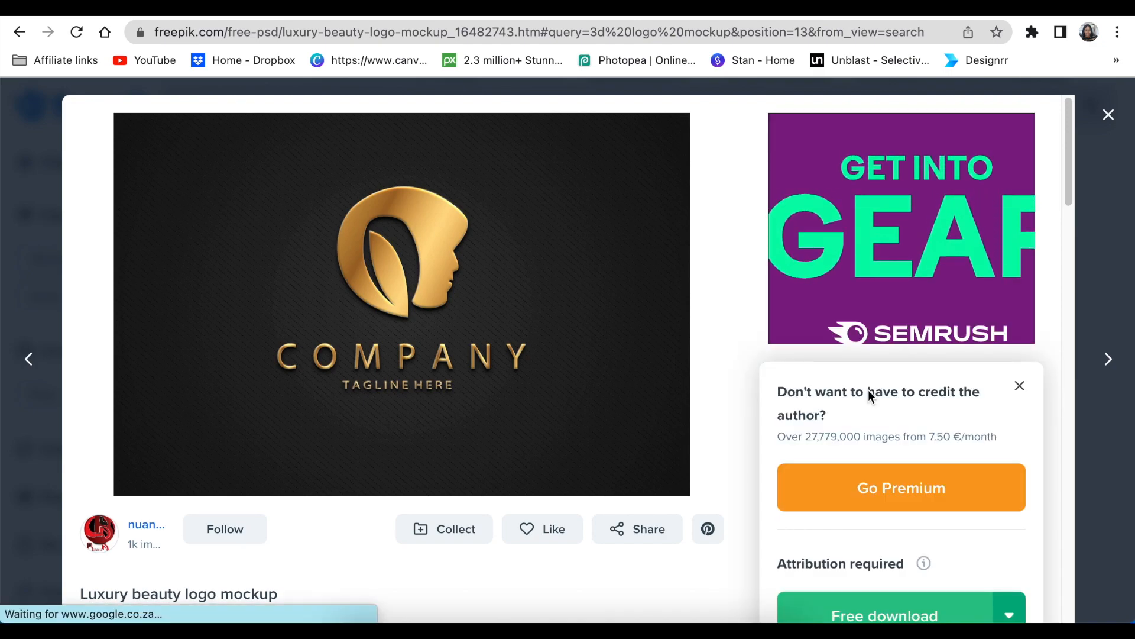
scroll("down", 3)
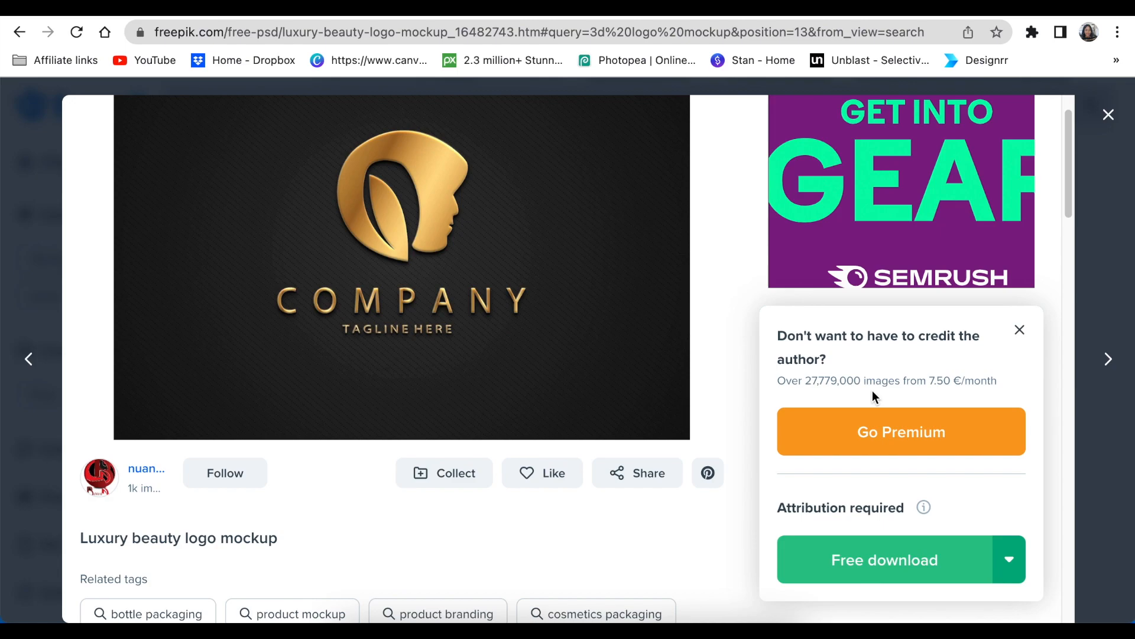
scroll("down", 3)
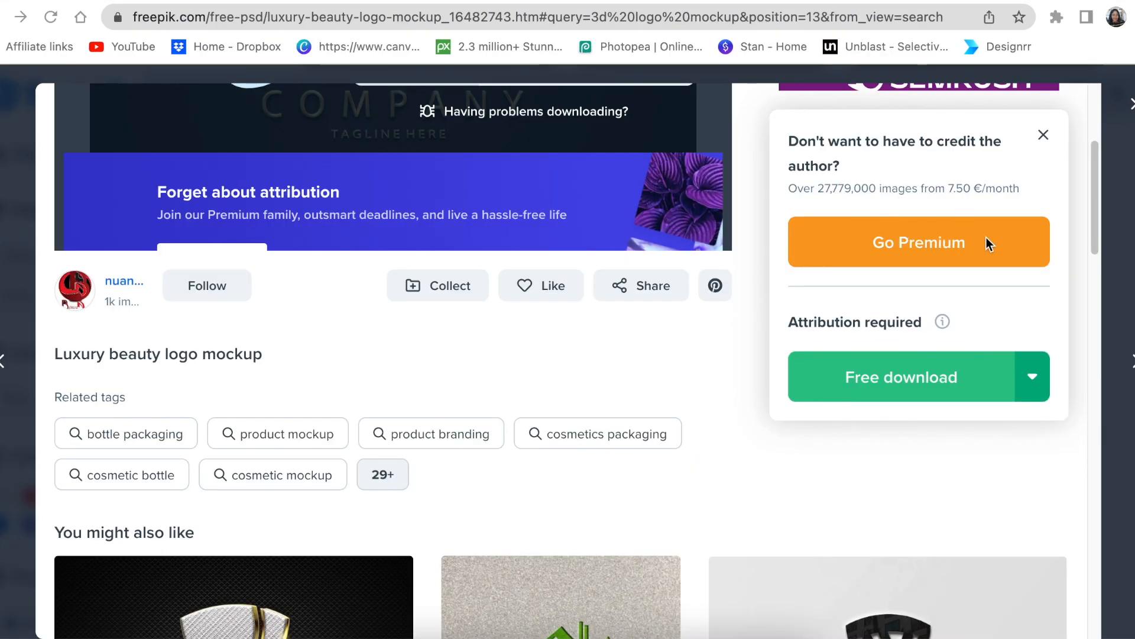
mouse_move(954, 224)
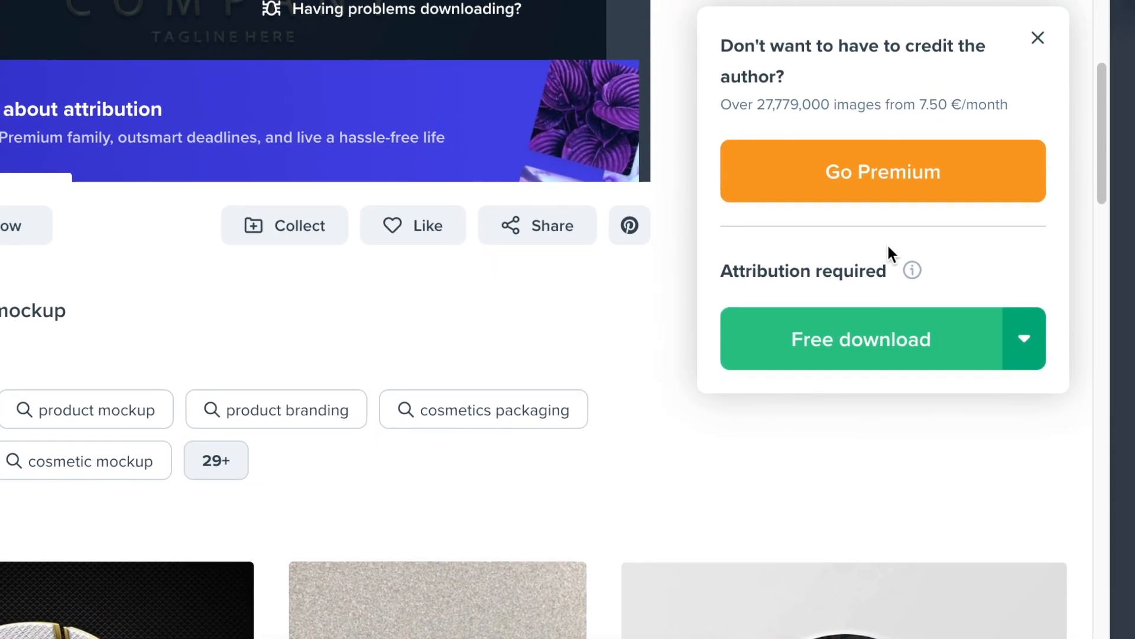
scroll("down", 3)
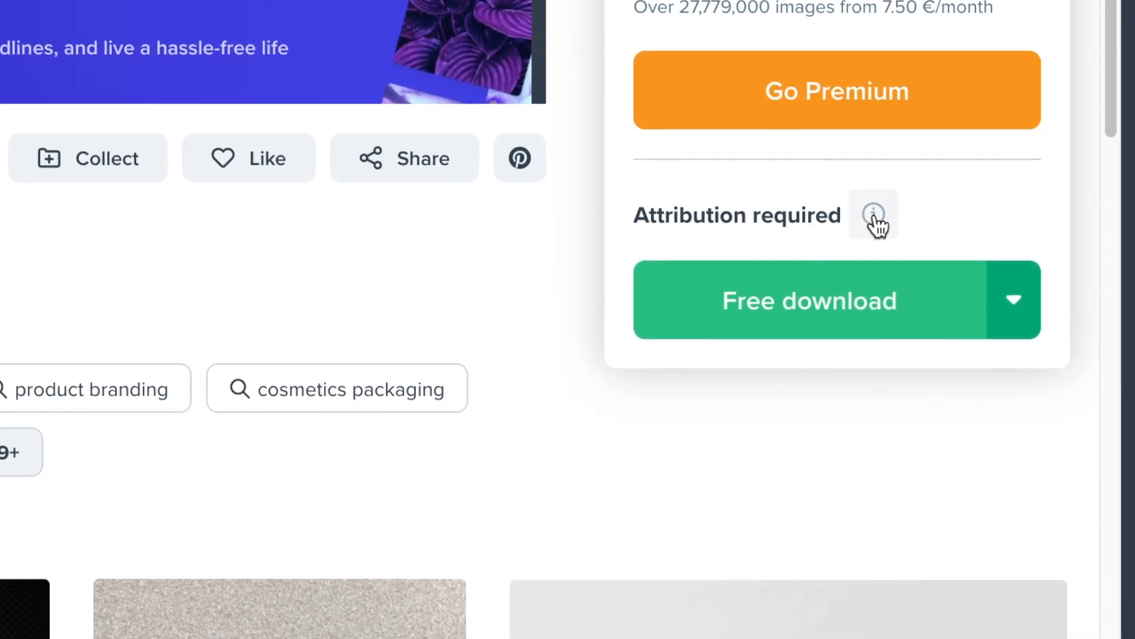
- Open the 'How to attribute?' guidance from the info icon beside Attribution required
left_click(874, 214)
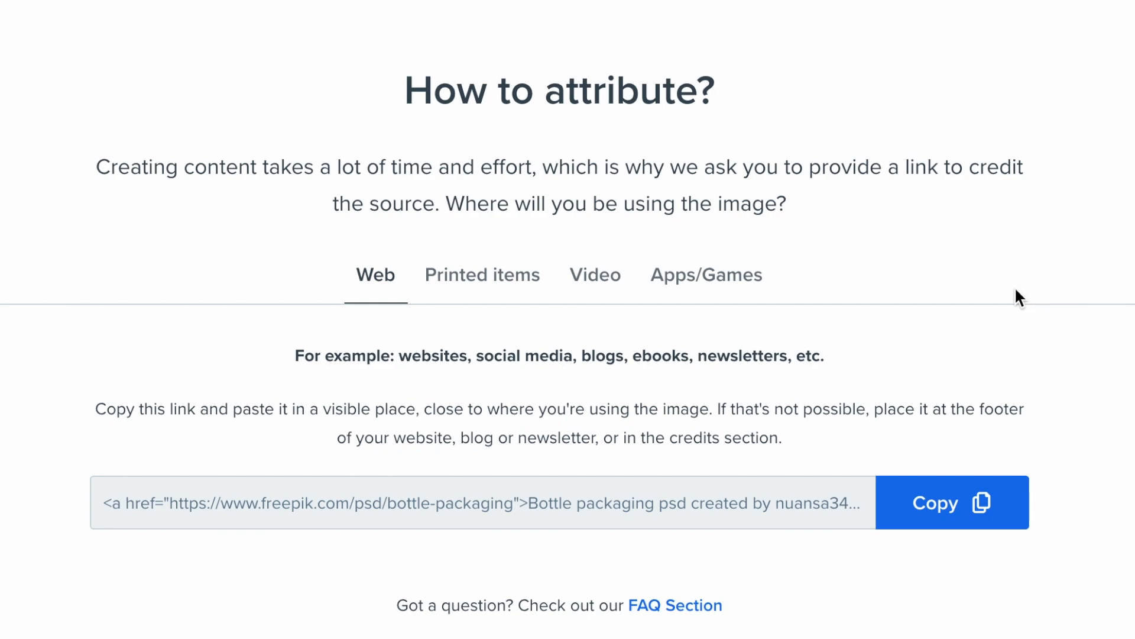
mouse_move(770, 252)
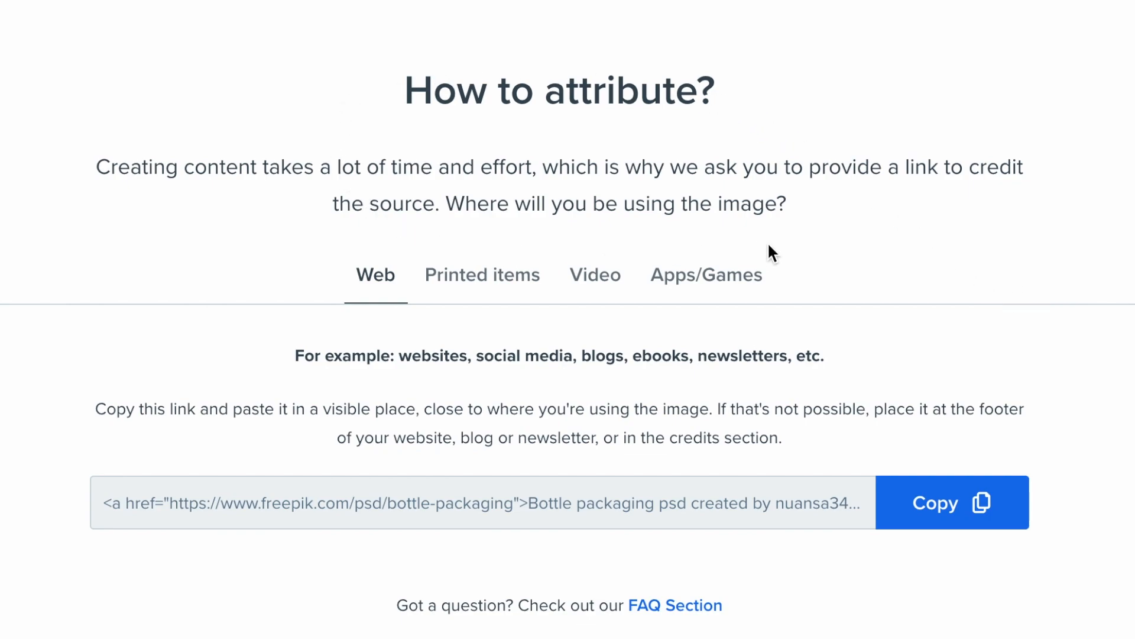
mouse_move(797, 249)
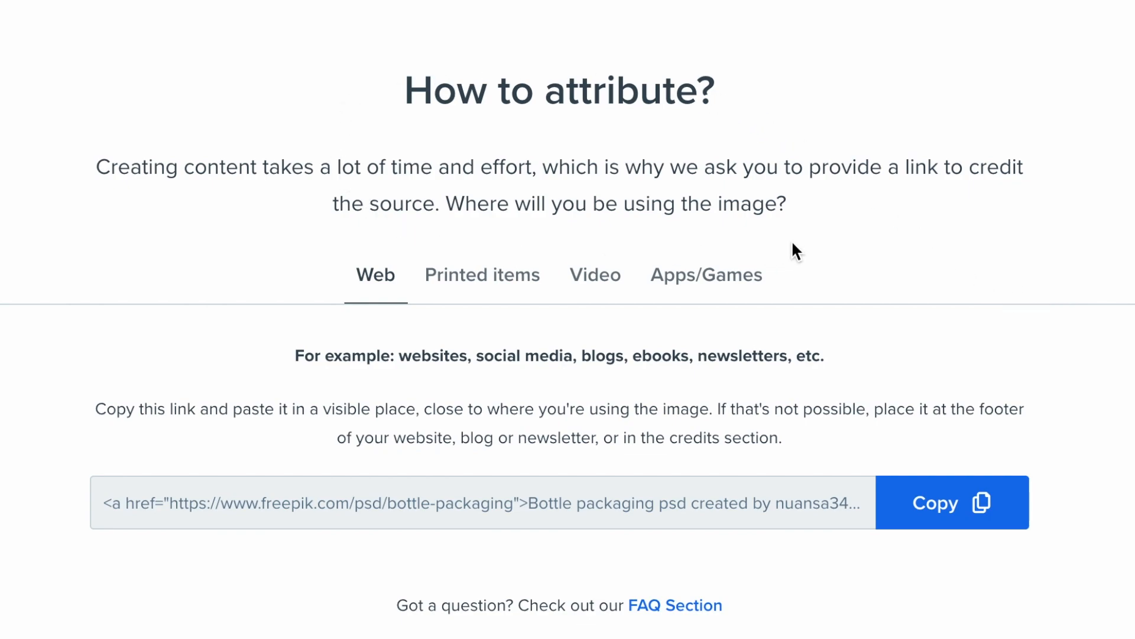
mouse_move(447, 189)
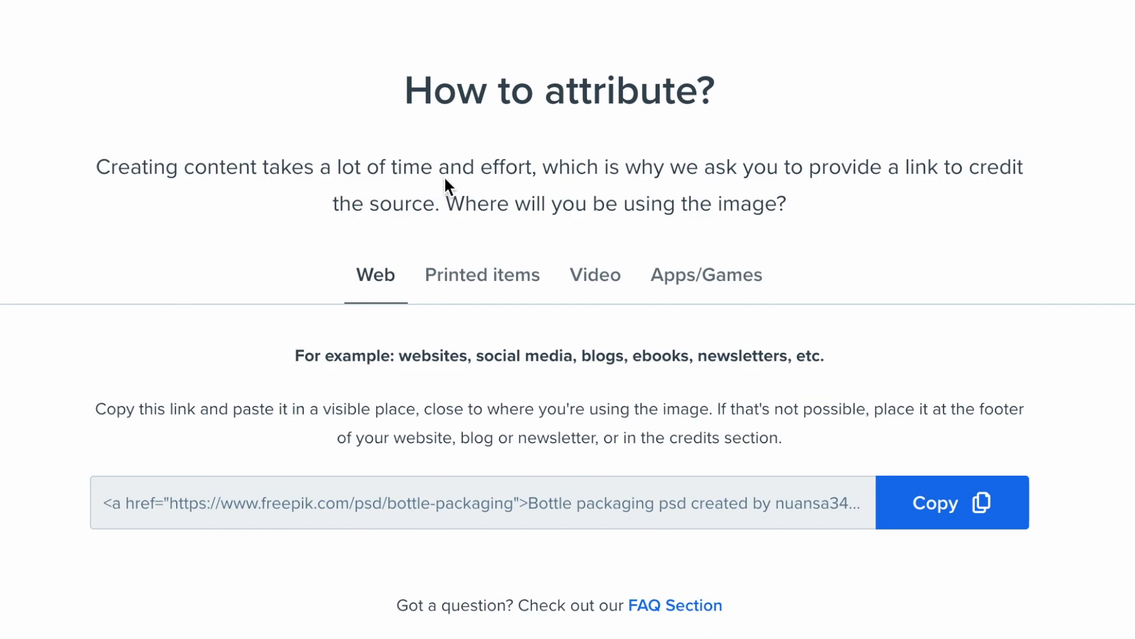
mouse_move(376, 290)
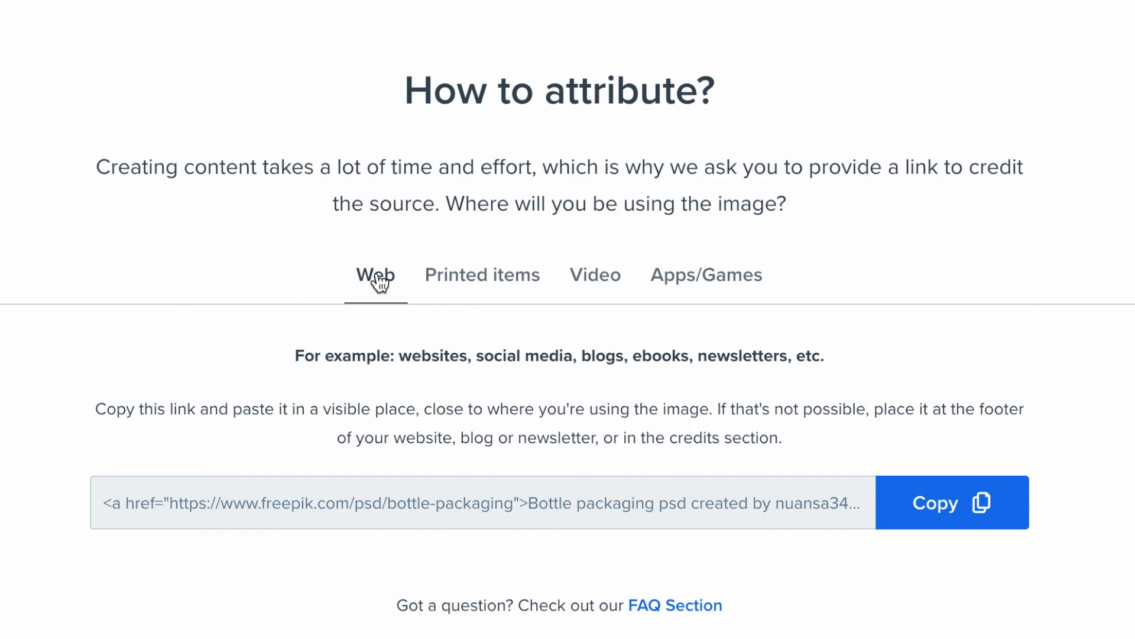
mouse_move(383, 312)
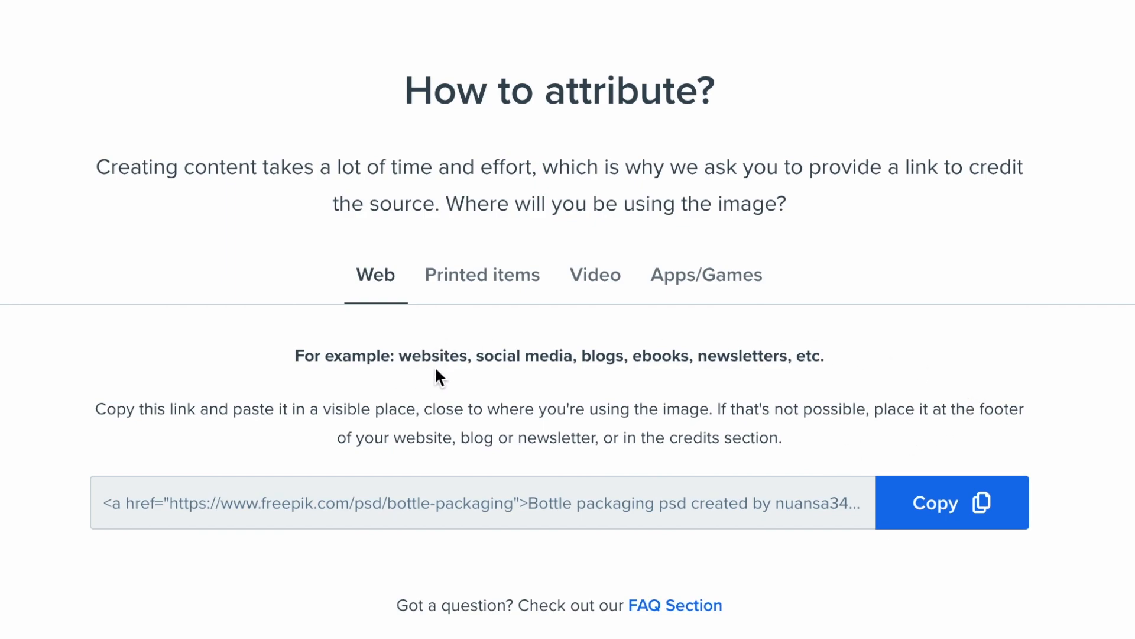
mouse_move(562, 370)
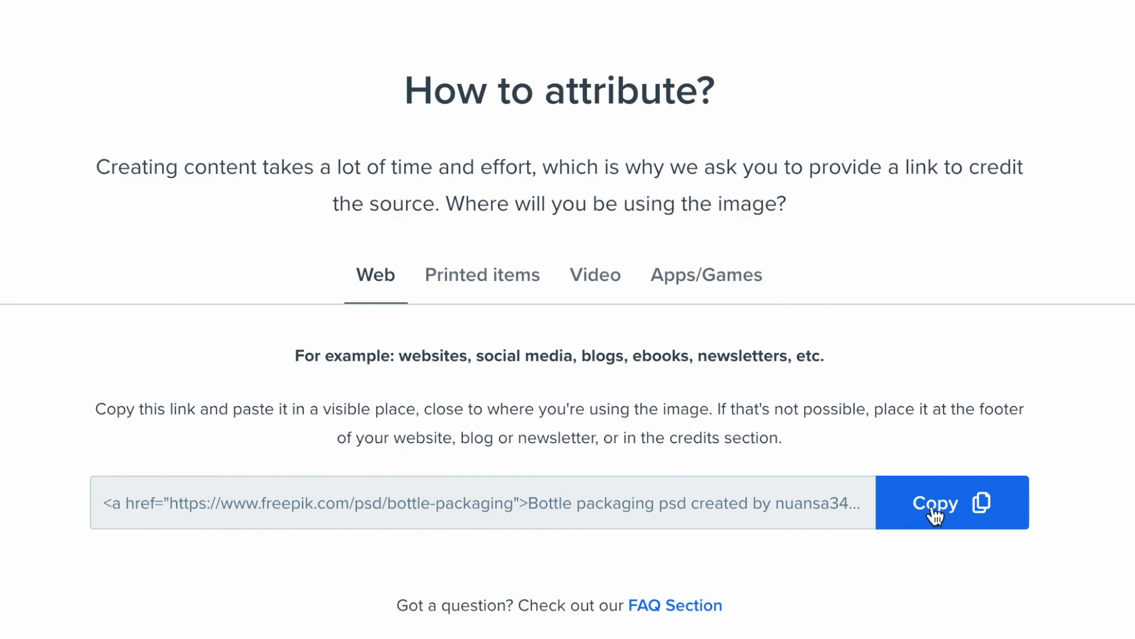
mouse_move(691, 443)
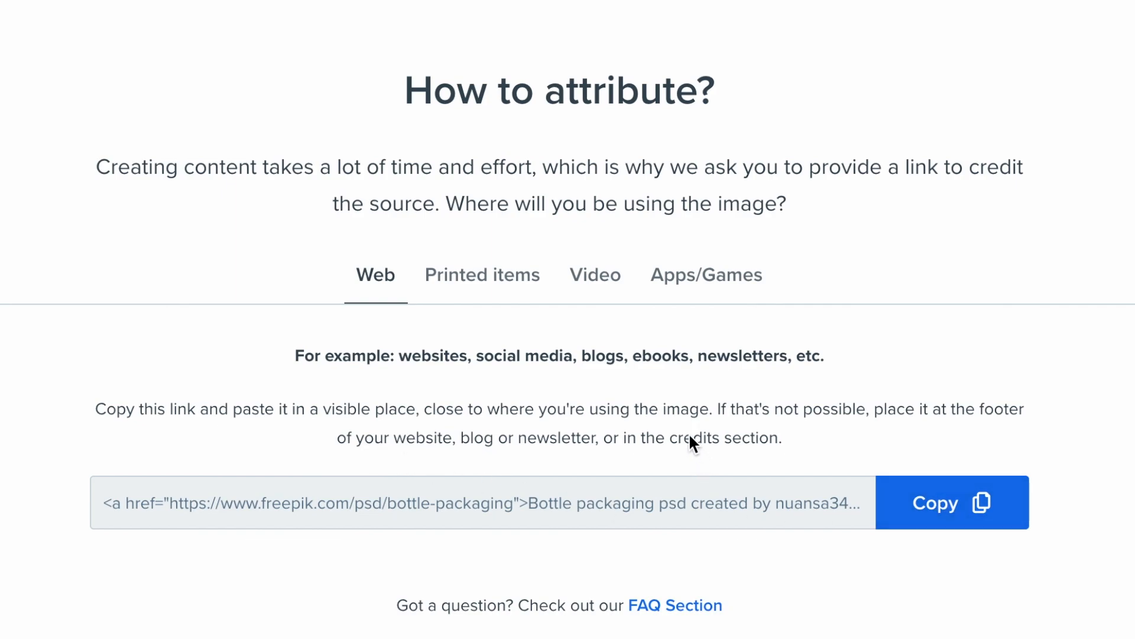
mouse_move(970, 429)
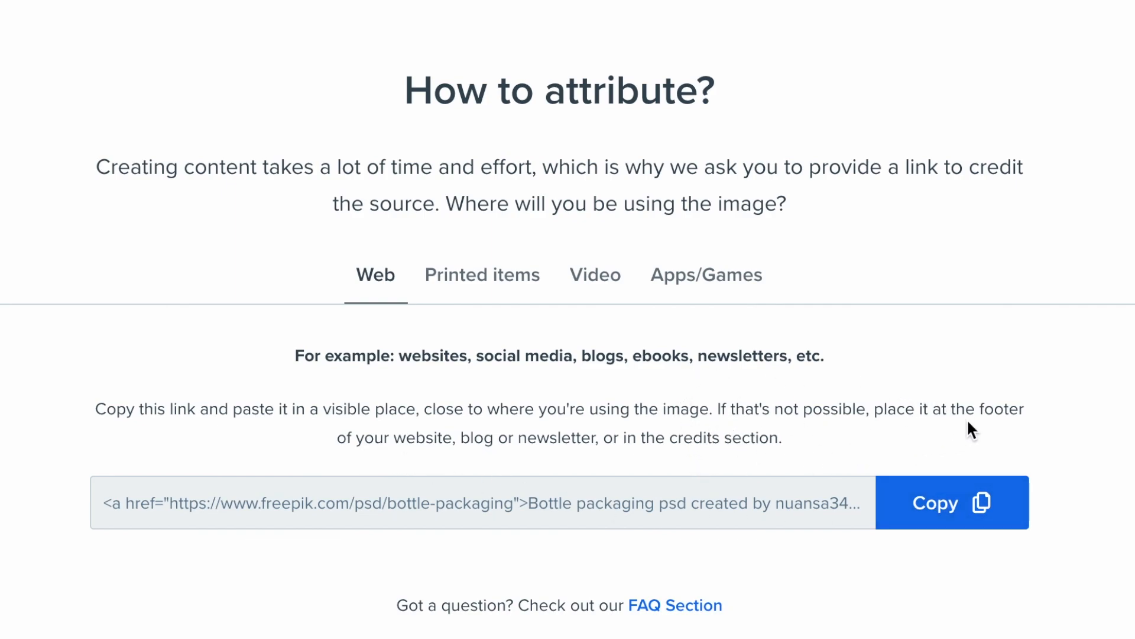
mouse_move(778, 438)
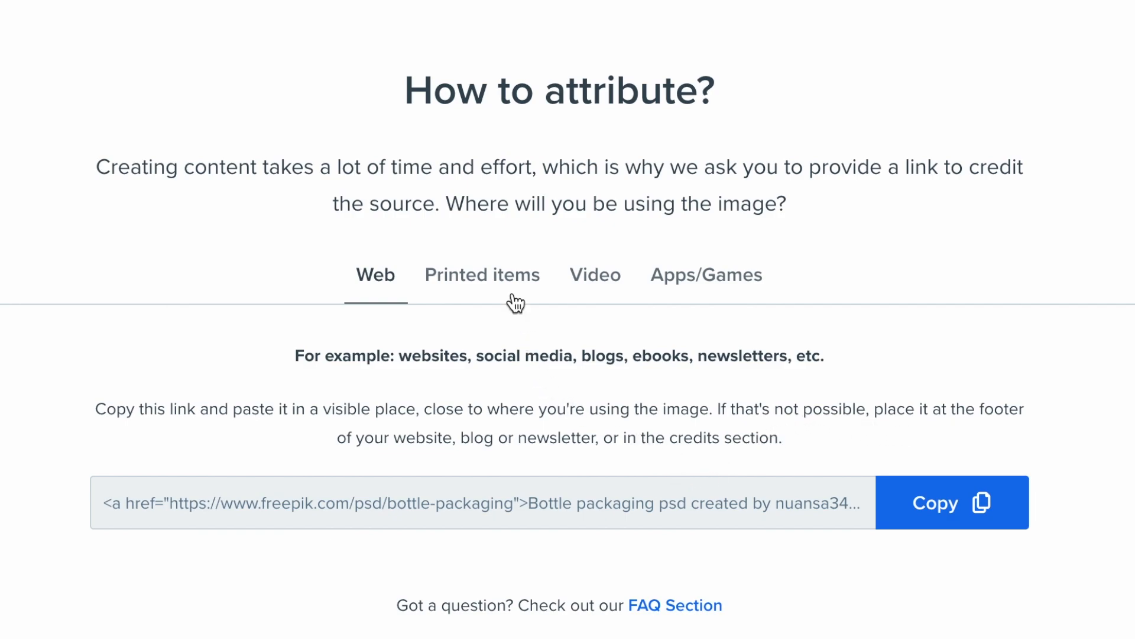
- Check the attribution guidance for printed items, then the credit option for videos
left_click(482, 275)
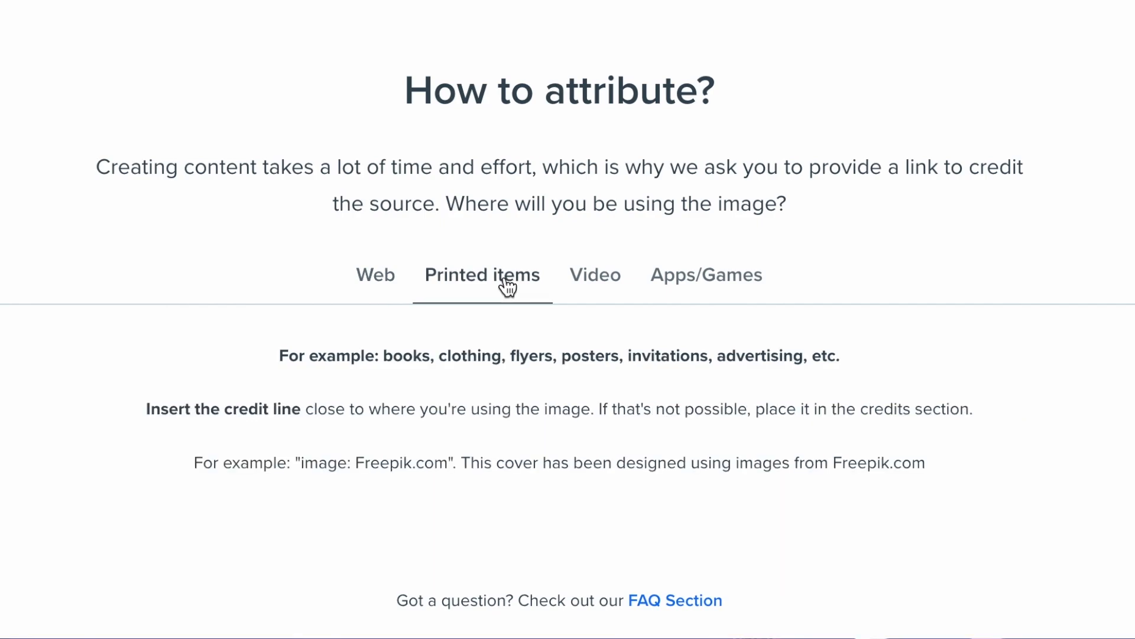
left_click(595, 275)
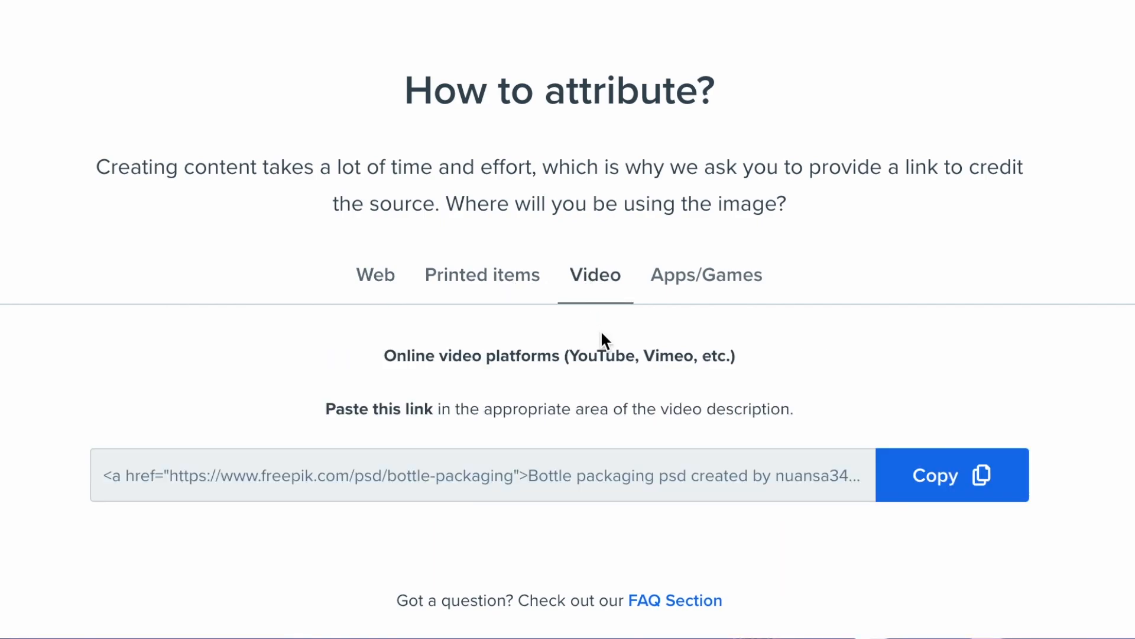
mouse_move(540, 557)
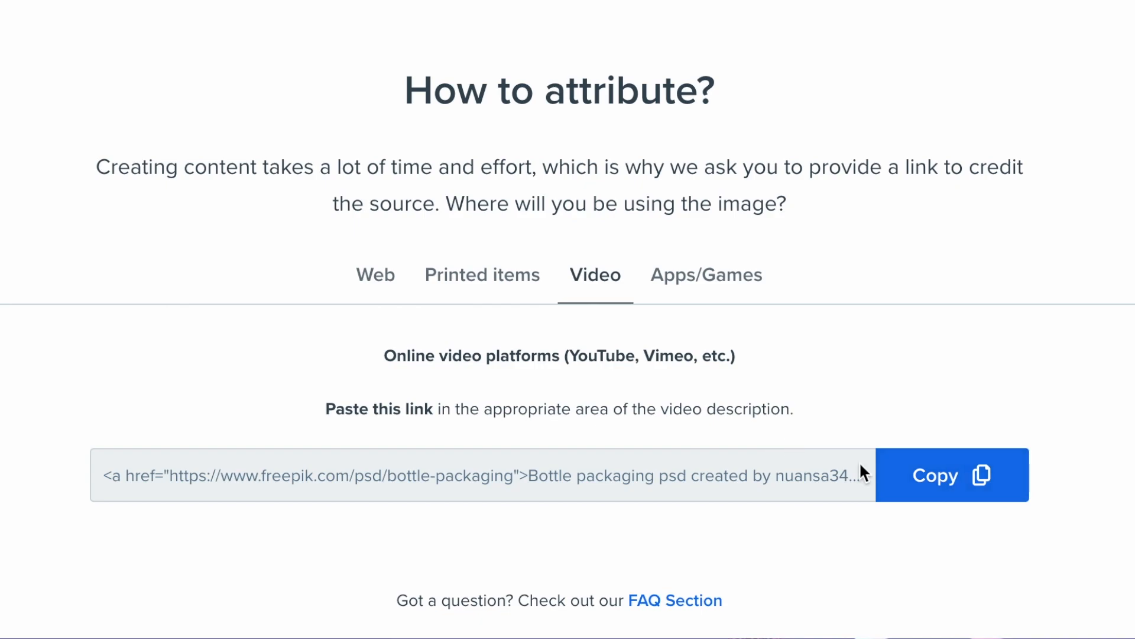
mouse_move(433, 193)
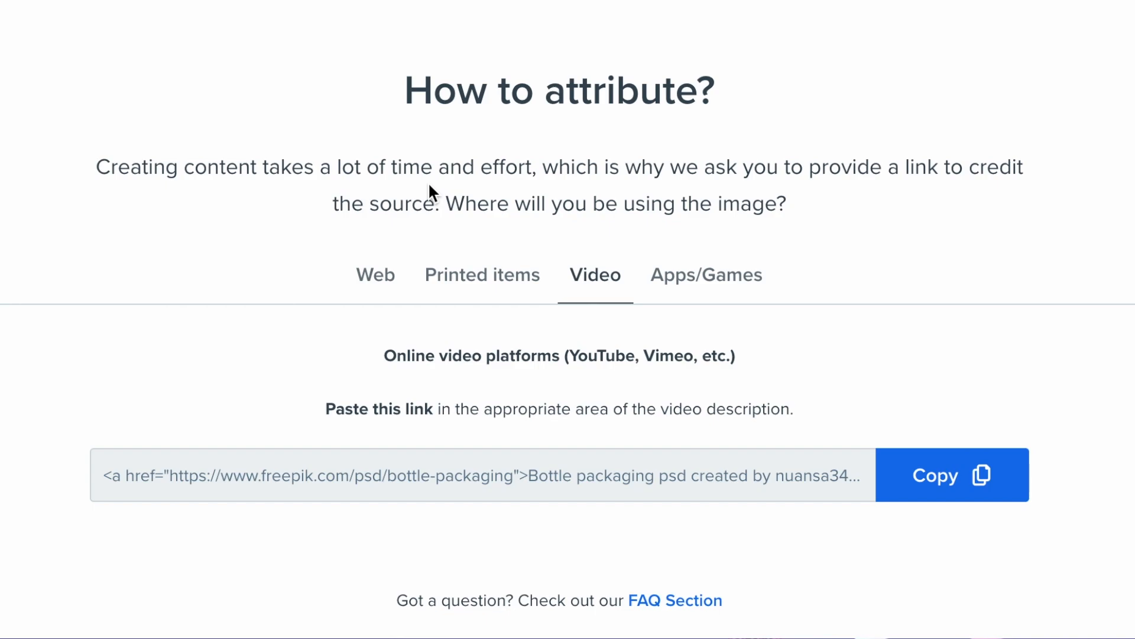
mouse_move(380, 186)
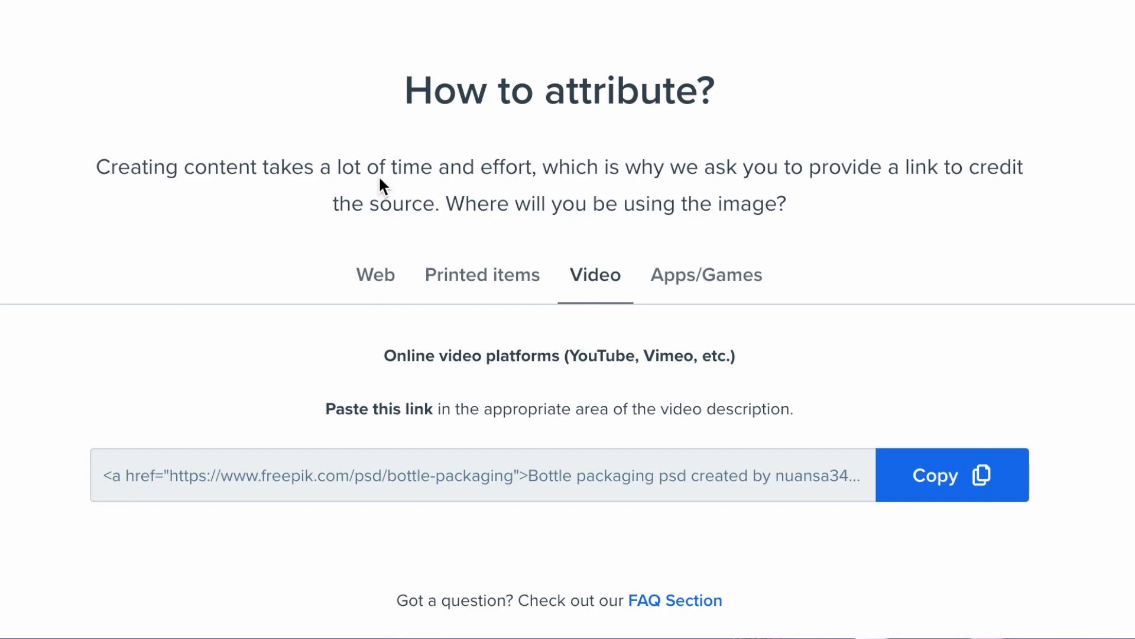
mouse_move(421, 344)
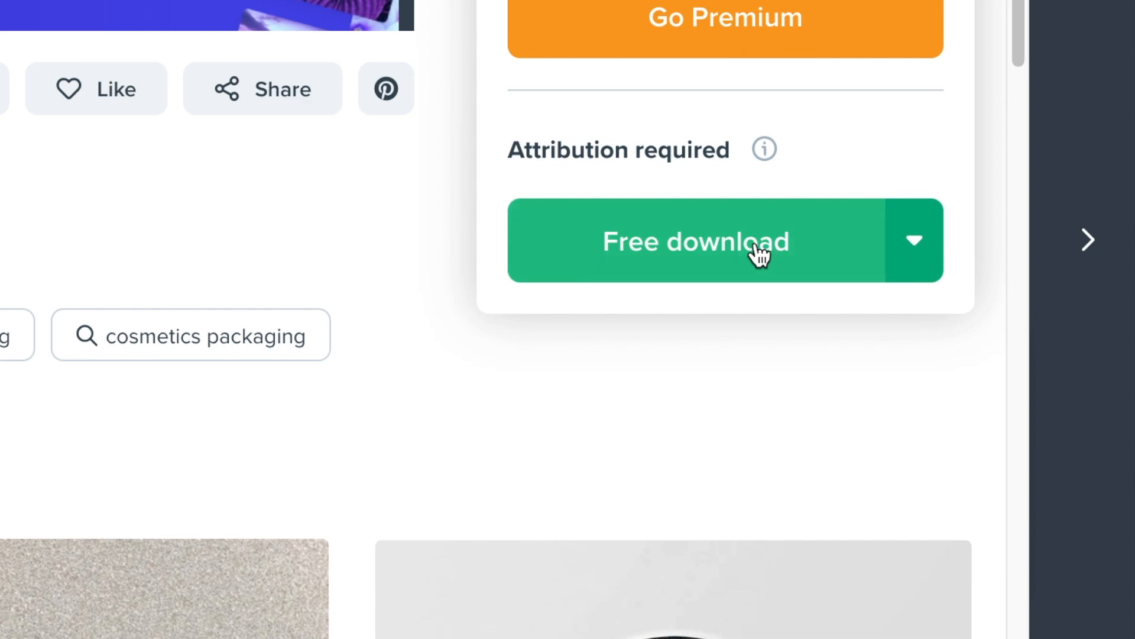
mouse_move(957, 252)
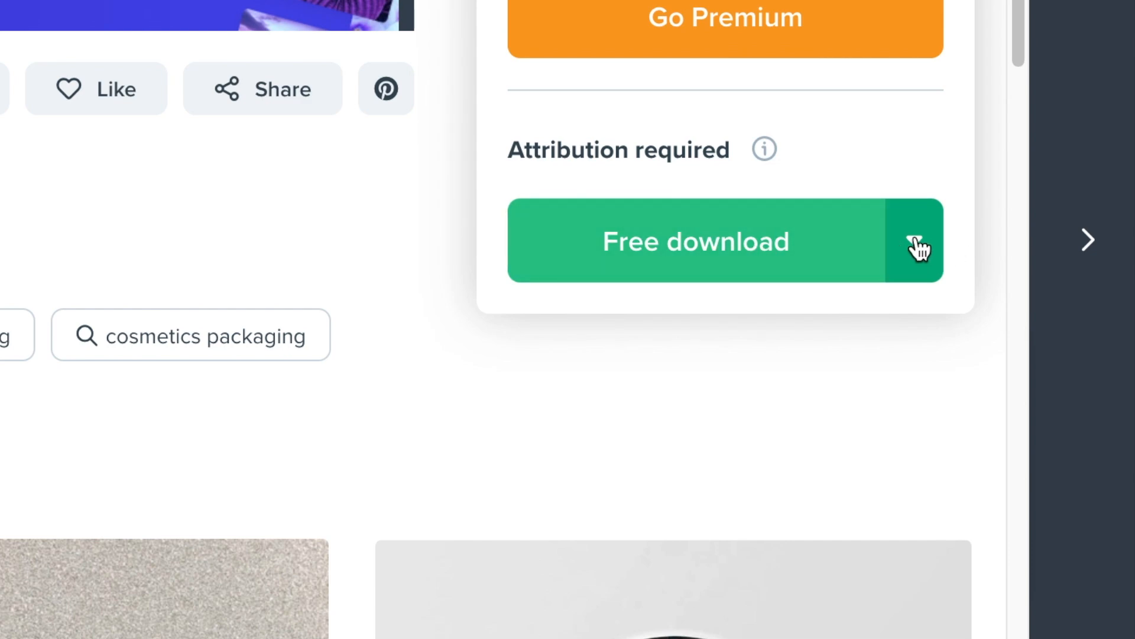
- Show the free download's file type choices: PSD, JPG and a ZIP bundle
left_click(915, 242)
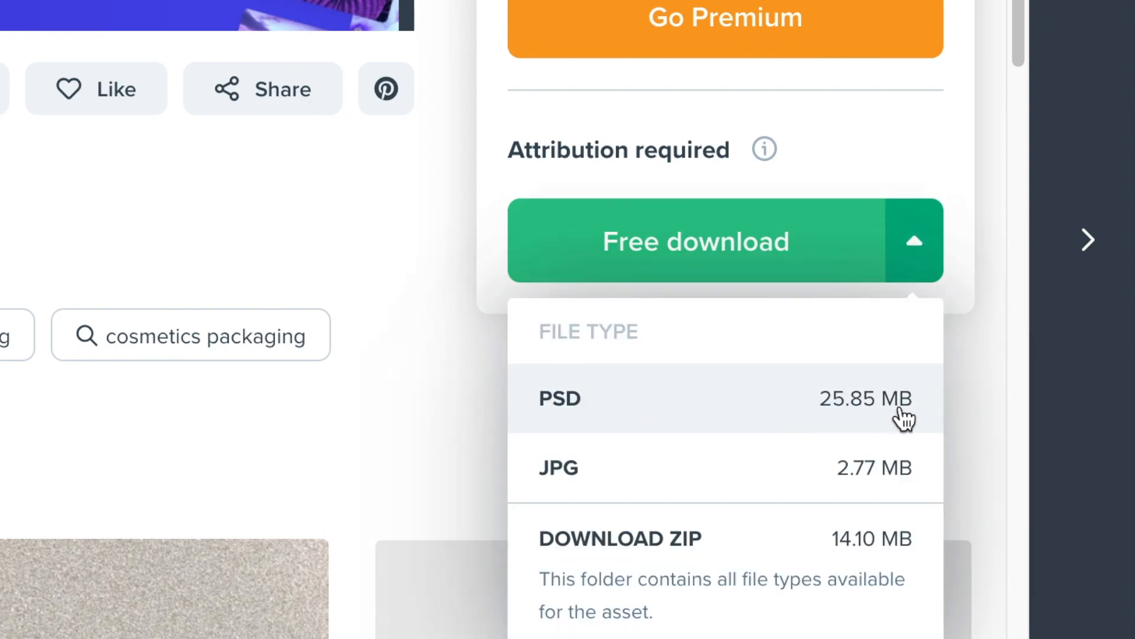
mouse_move(686, 487)
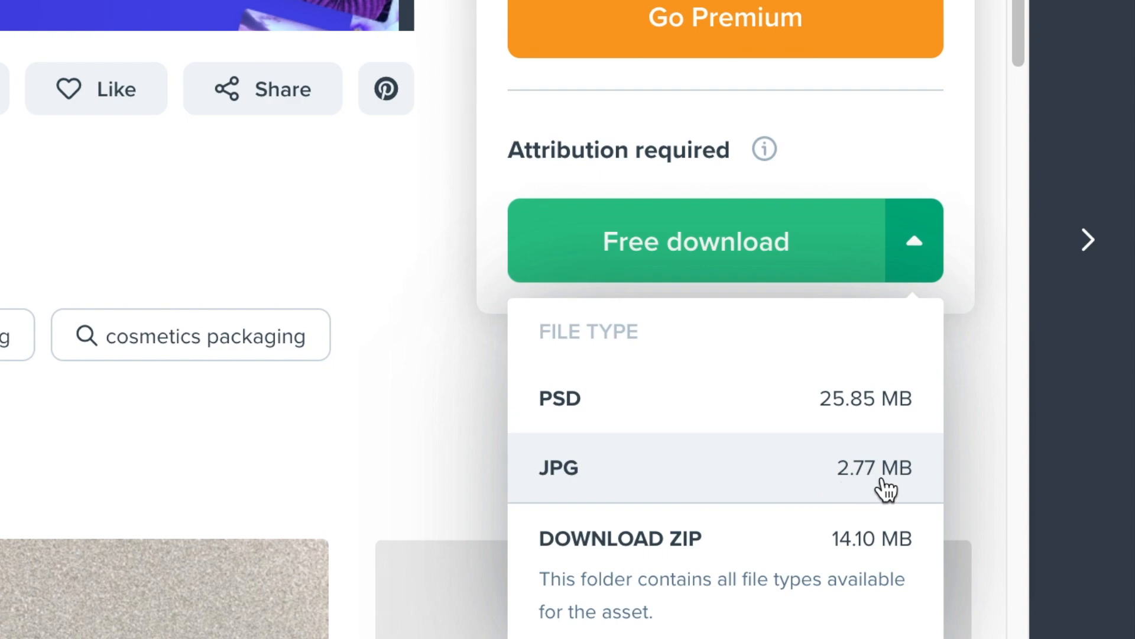
mouse_move(722, 574)
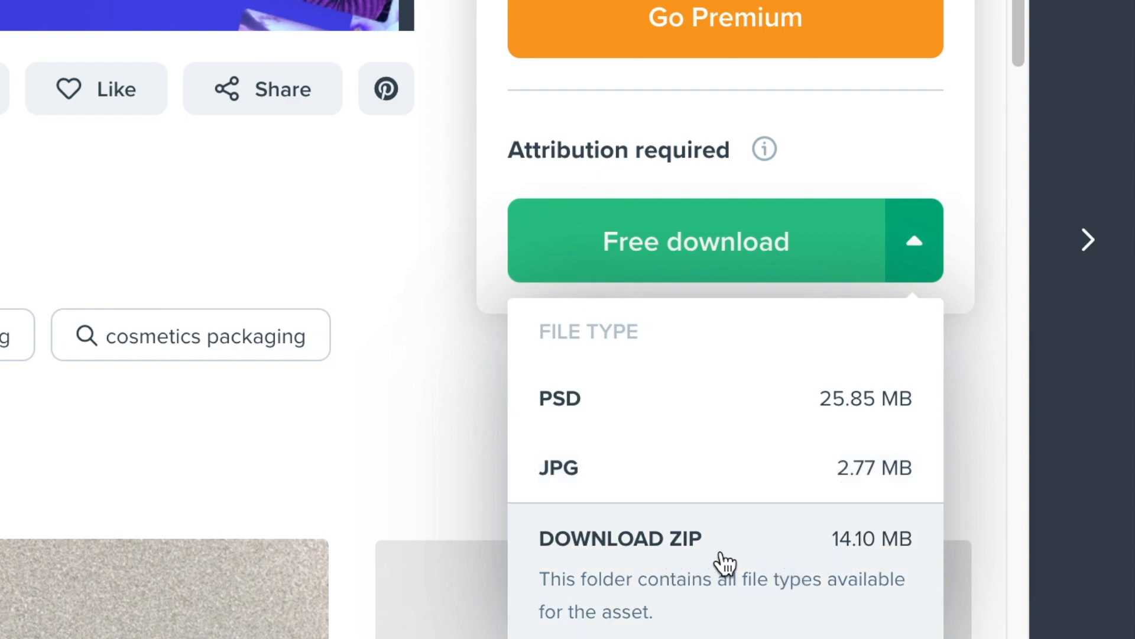
mouse_move(722, 474)
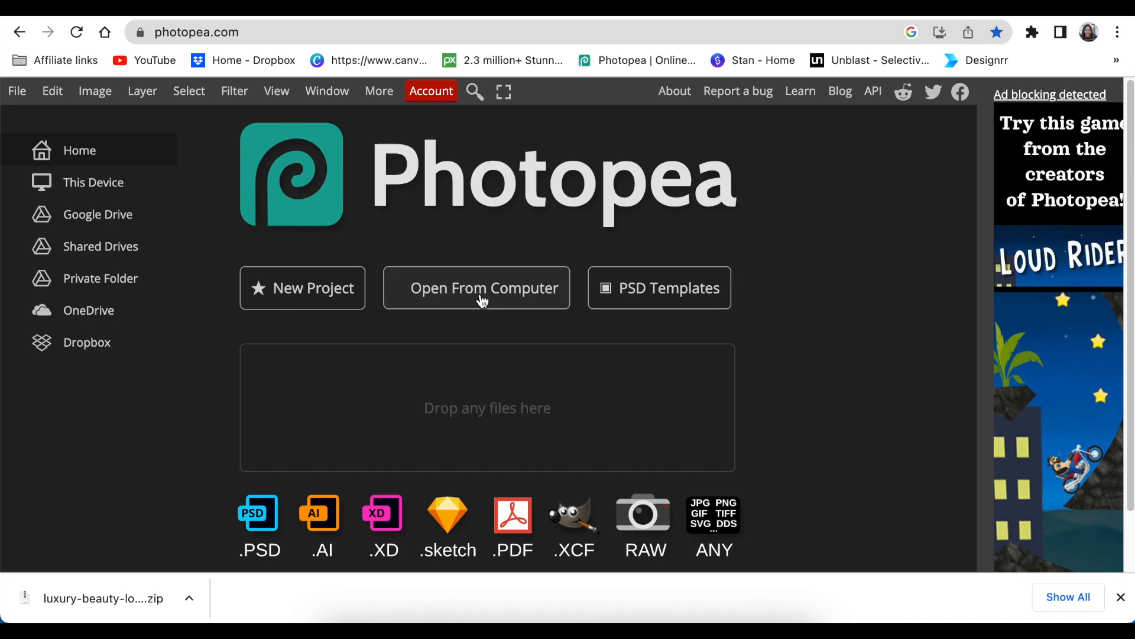
- Open luxury_beauty_logo_mockup.psd from the Desktop's luxury-beauty-logo-mockup folder
left_click(482, 288)
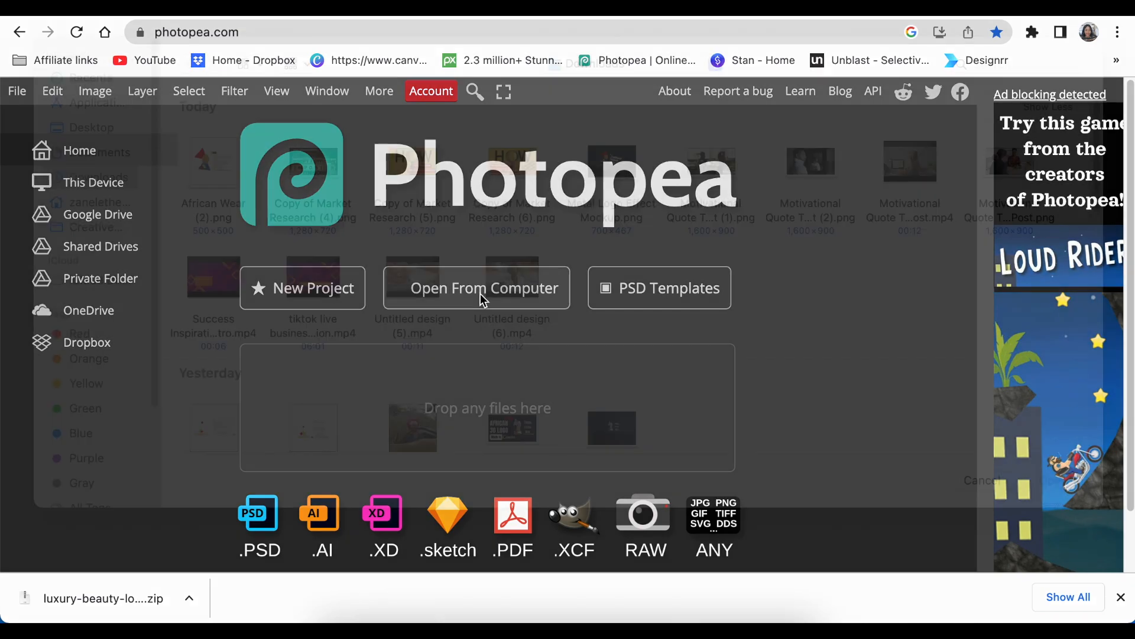
left_click(487, 288)
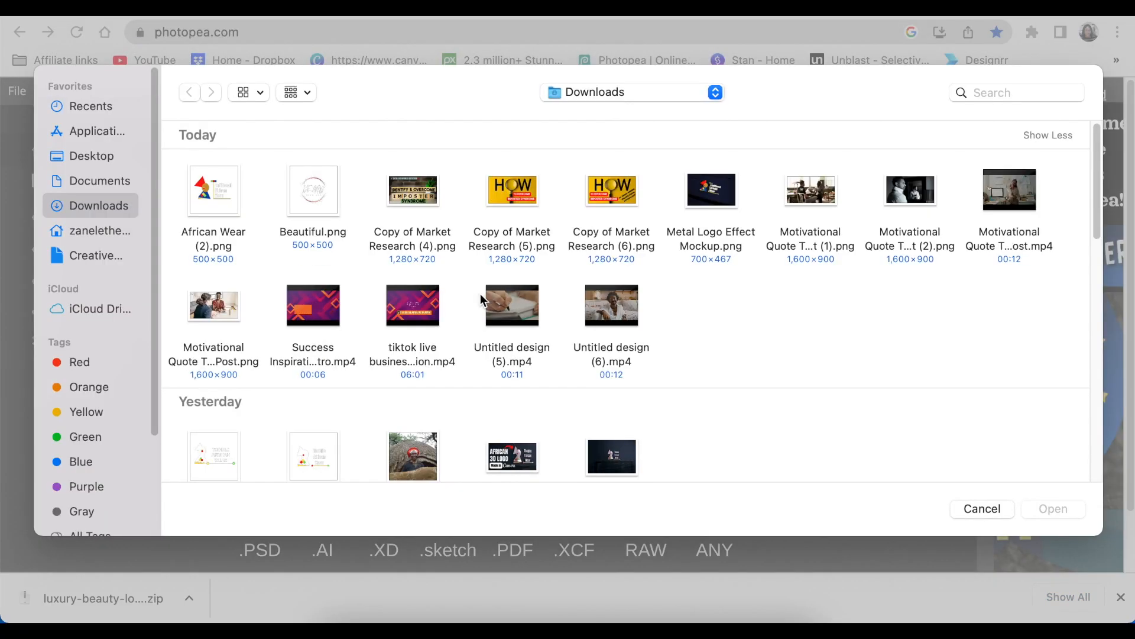
mouse_move(405, 264)
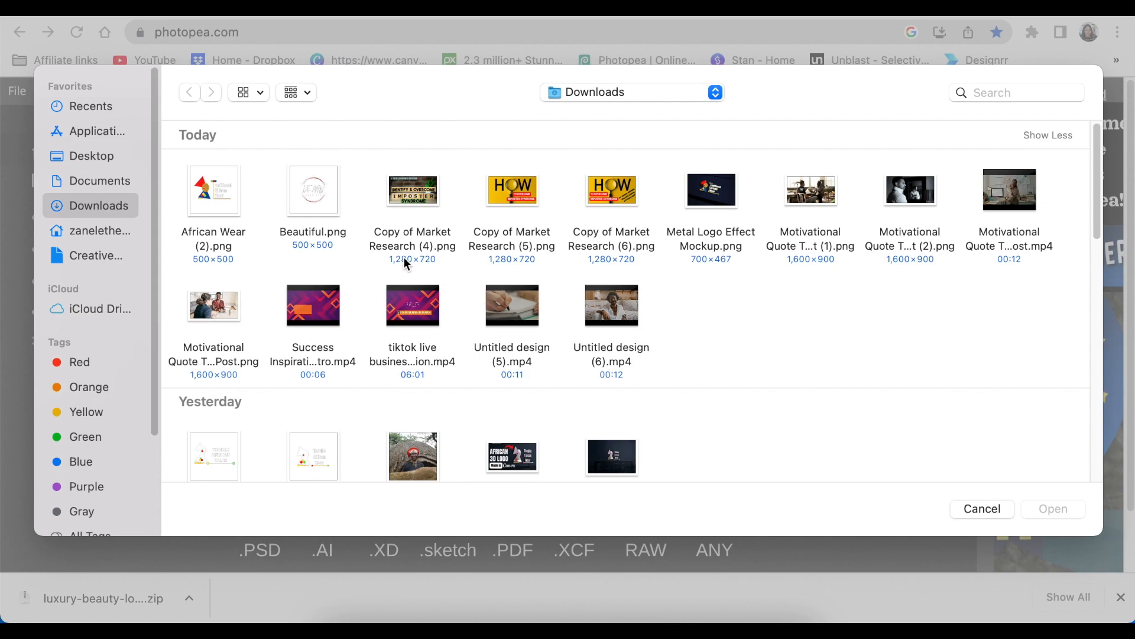
mouse_move(104, 231)
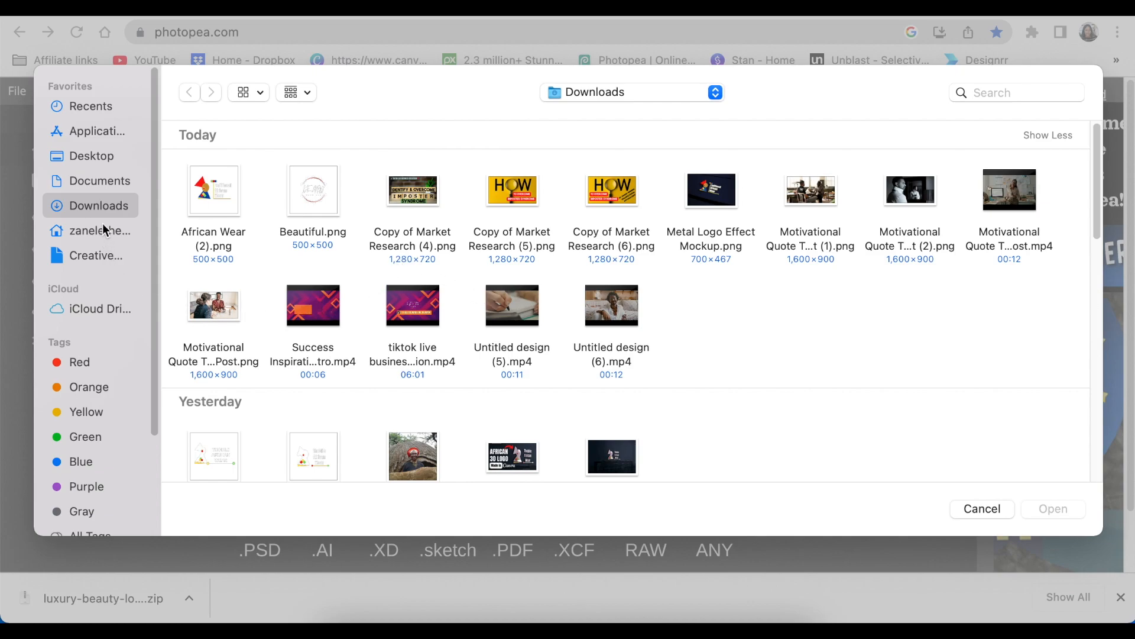
left_click(91, 156)
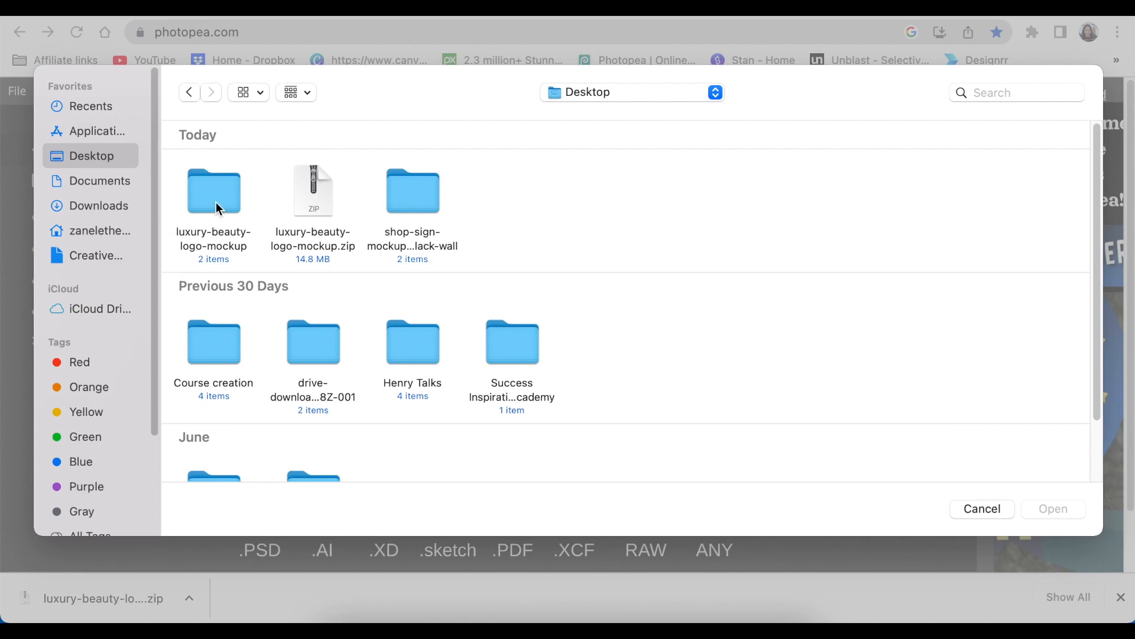
double_click(213, 190)
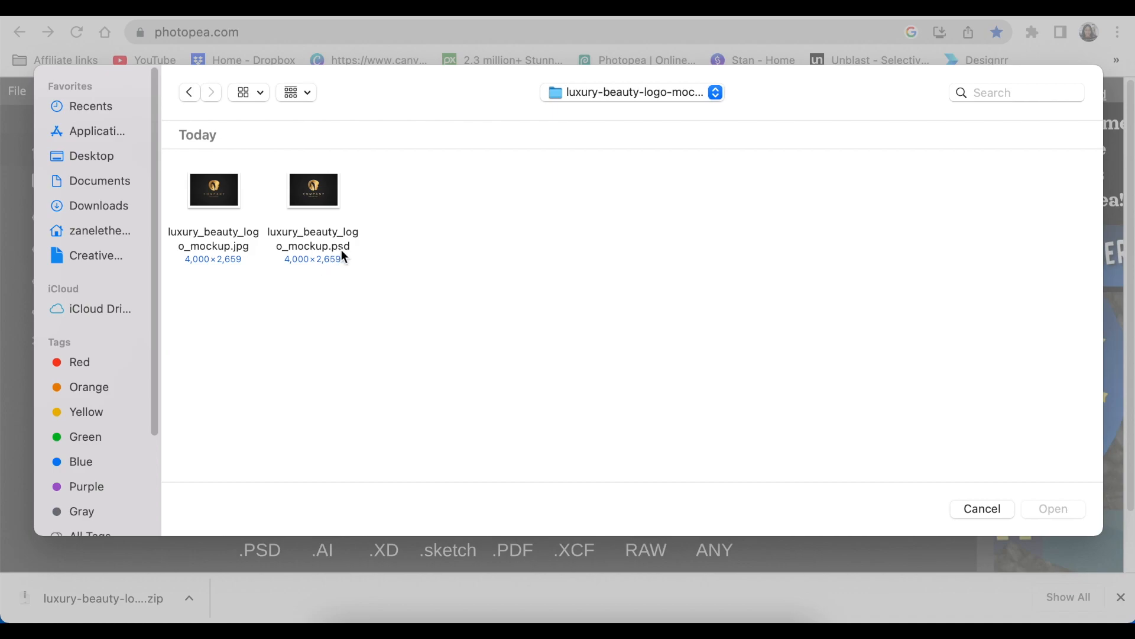
left_click(313, 189)
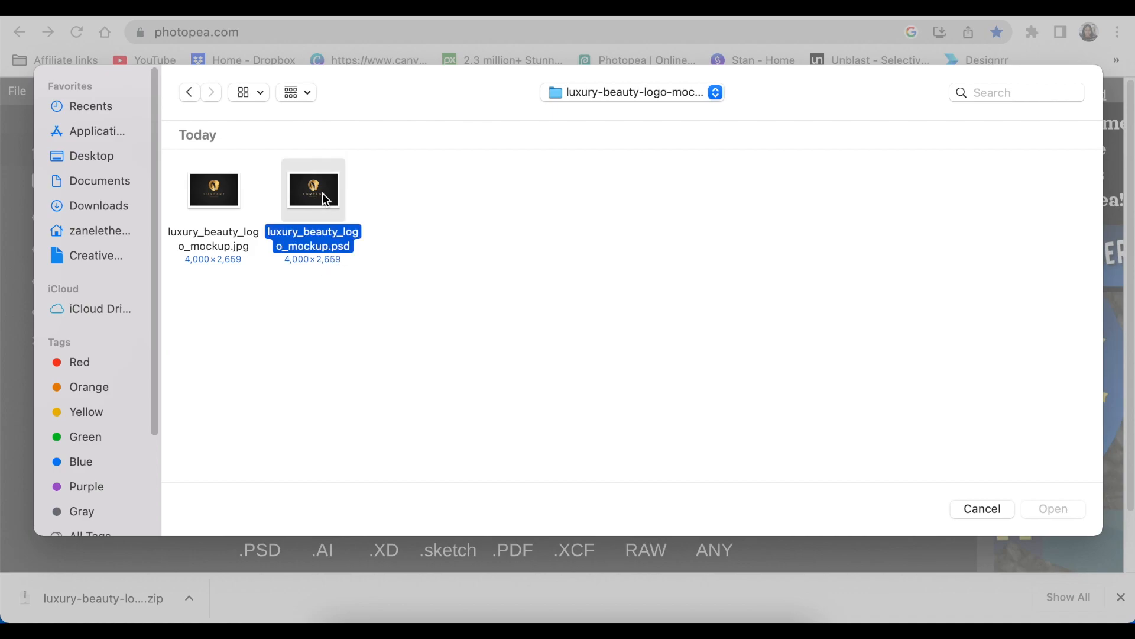
double_click(313, 189)
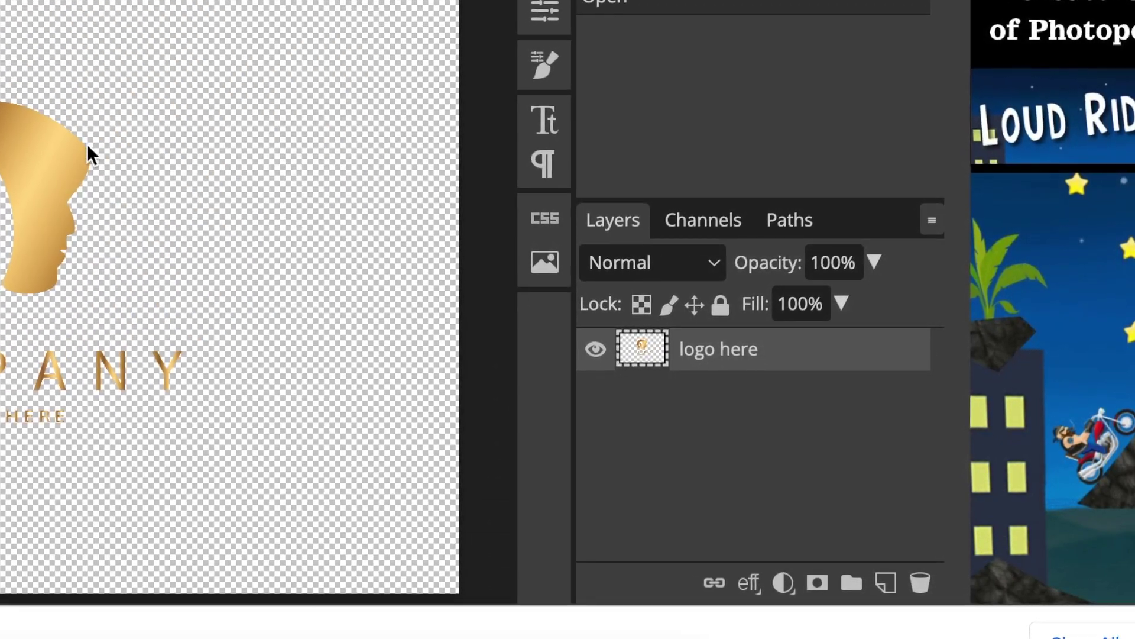
- Hide the gold placeholder 'logo here' layer inside the Your logo here smart object
left_click(596, 349)
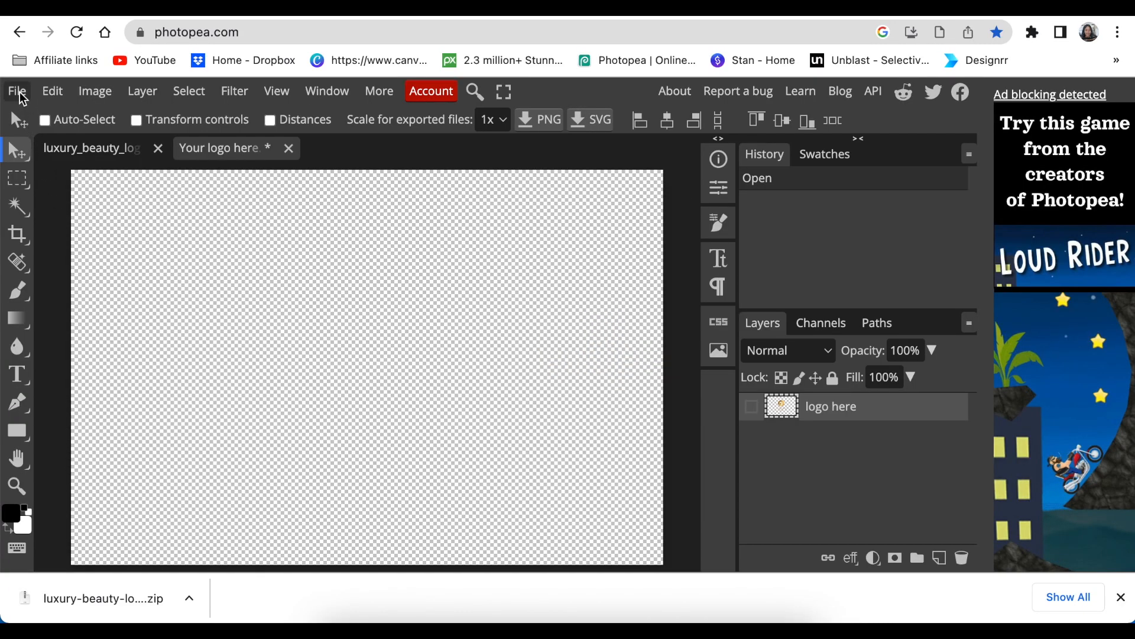
- Place Beautiful.png from Downloads into the Your logo here document
left_click(17, 91)
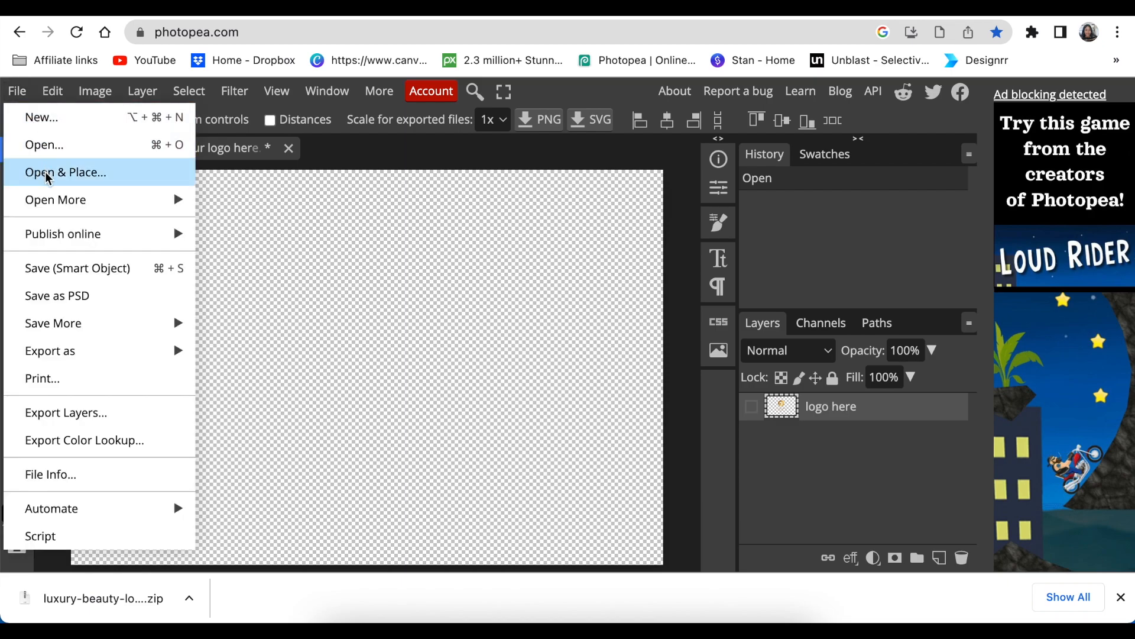
left_click(66, 172)
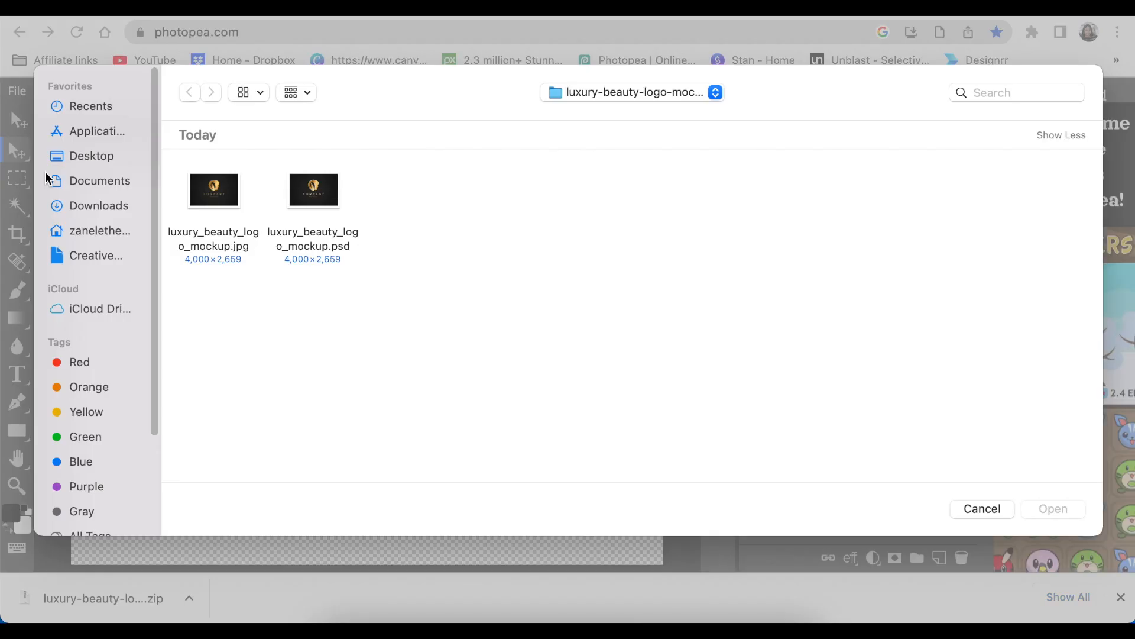
mouse_move(101, 210)
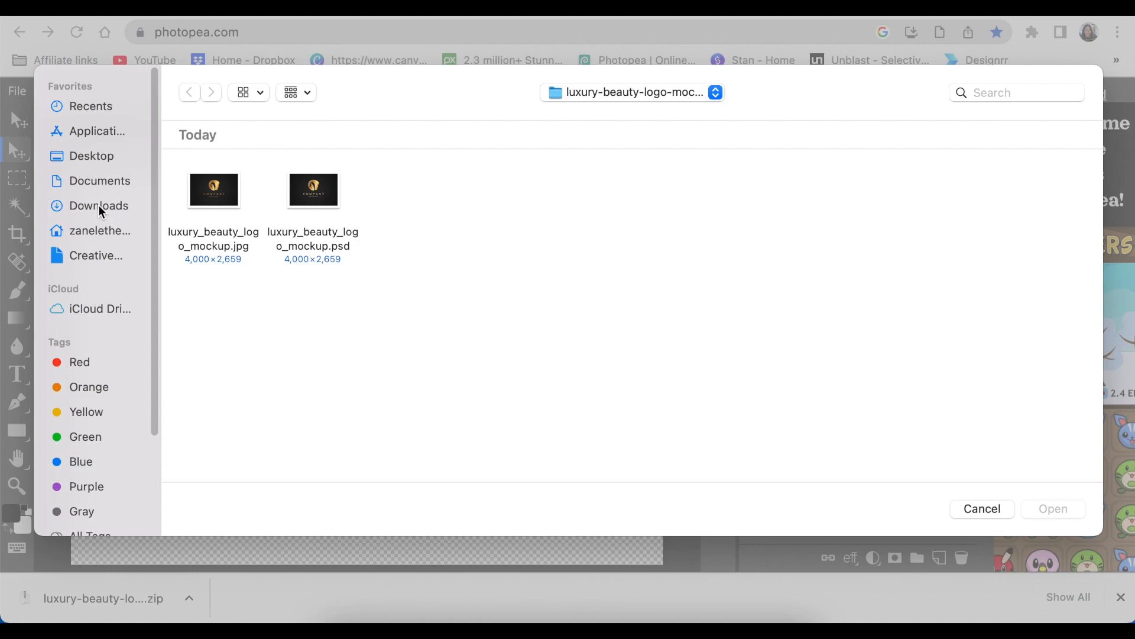
left_click(98, 205)
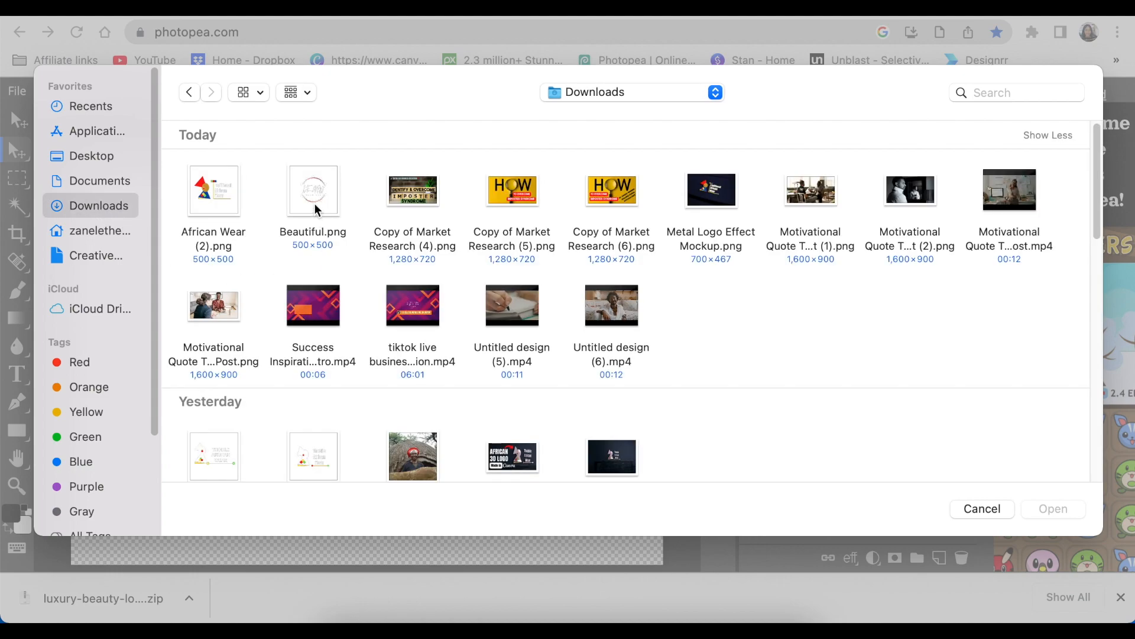
double_click(312, 191)
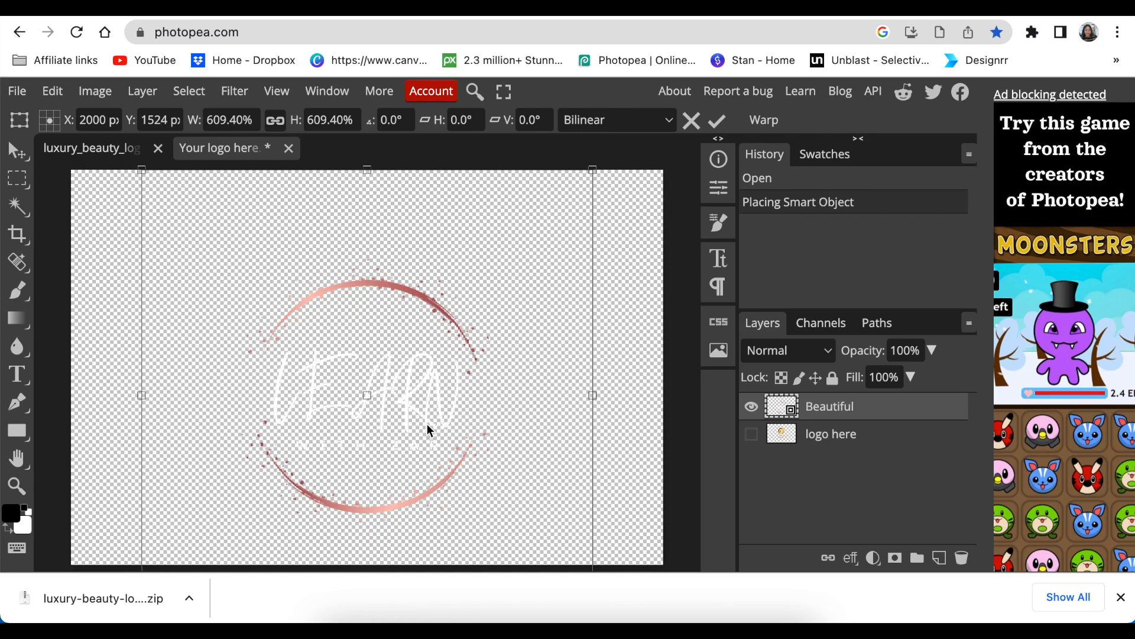
- Save the smart object so the placed logo updates the mockup
left_click(17, 91)
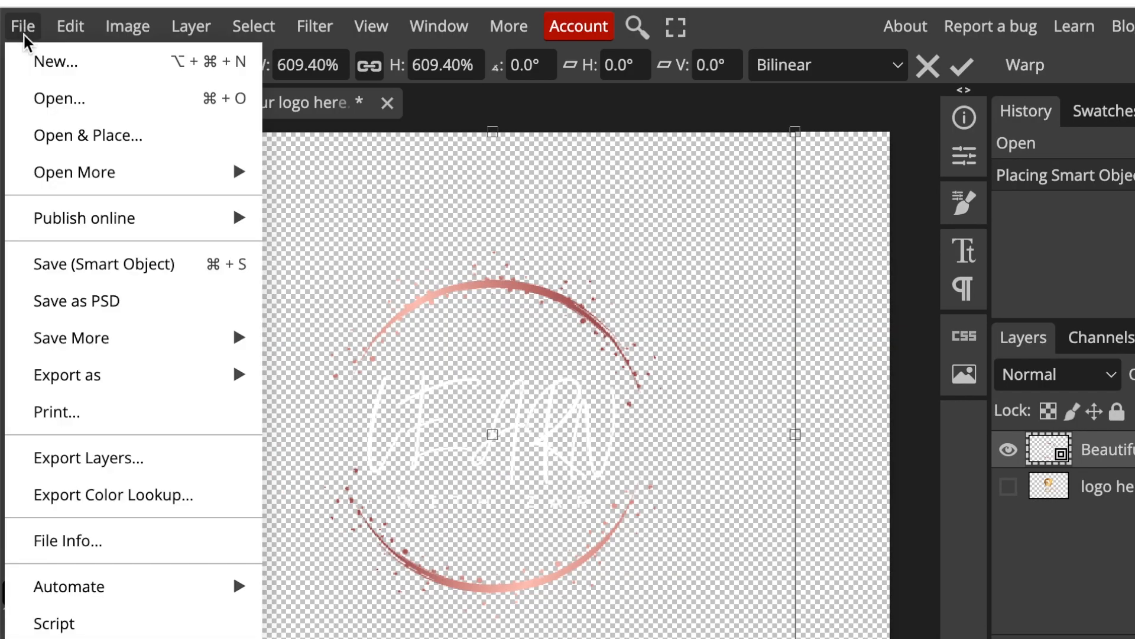
mouse_move(125, 279)
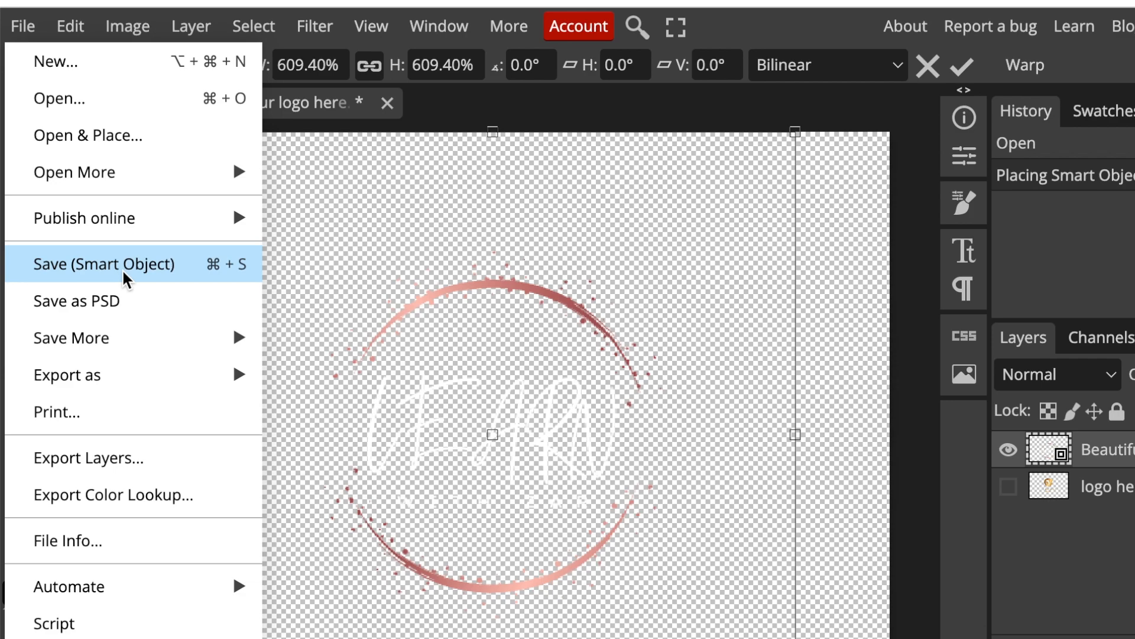
left_click(119, 265)
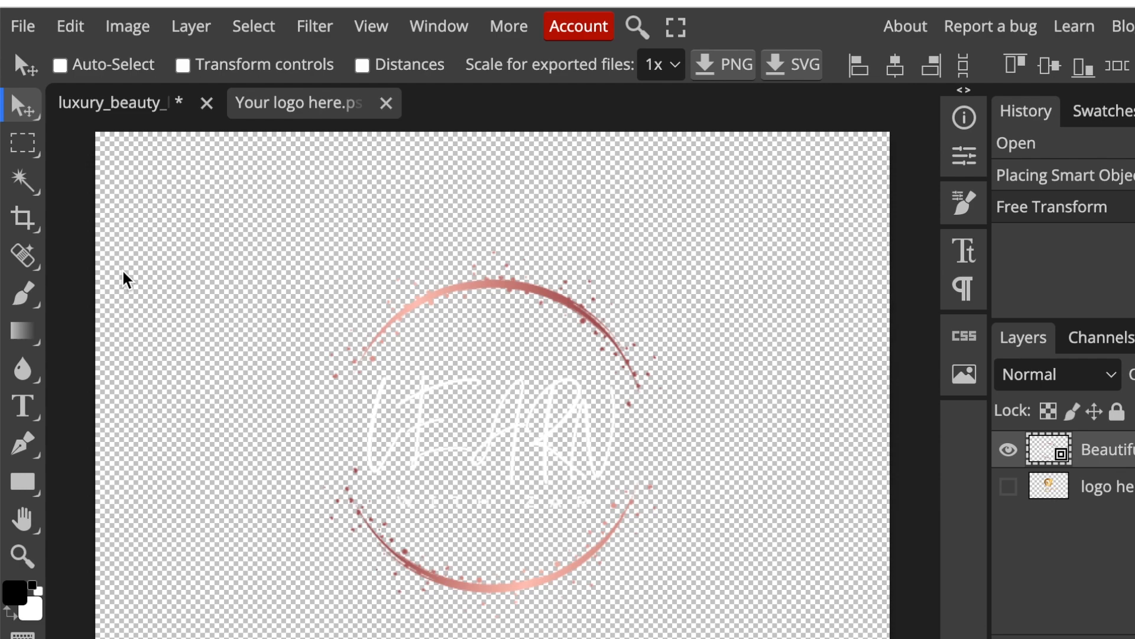
mouse_move(100, 233)
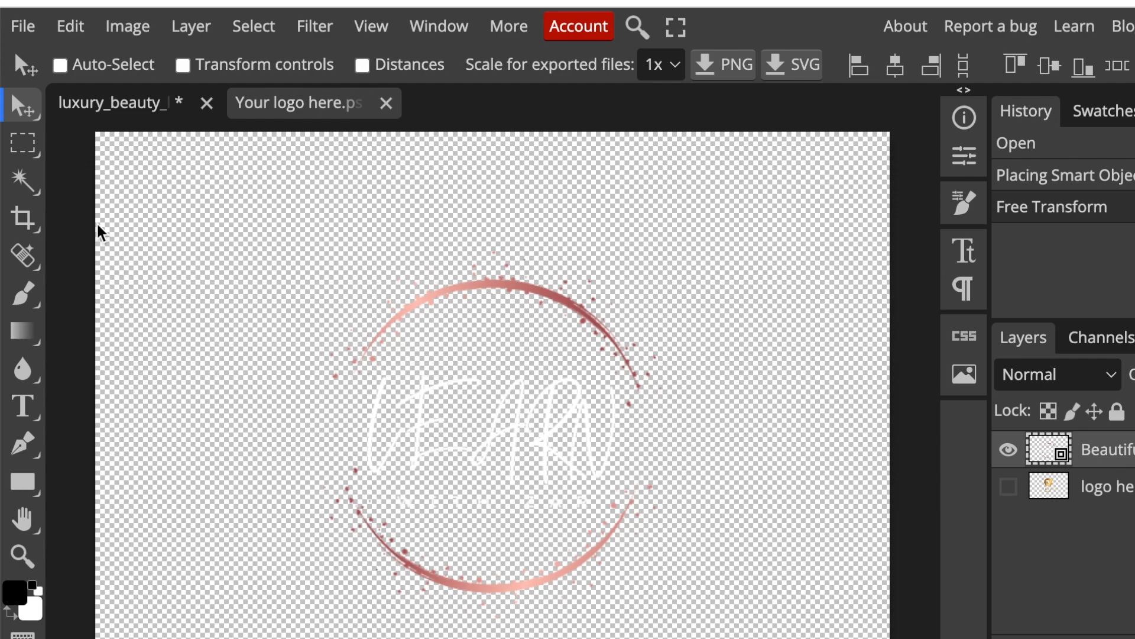
mouse_move(648, 241)
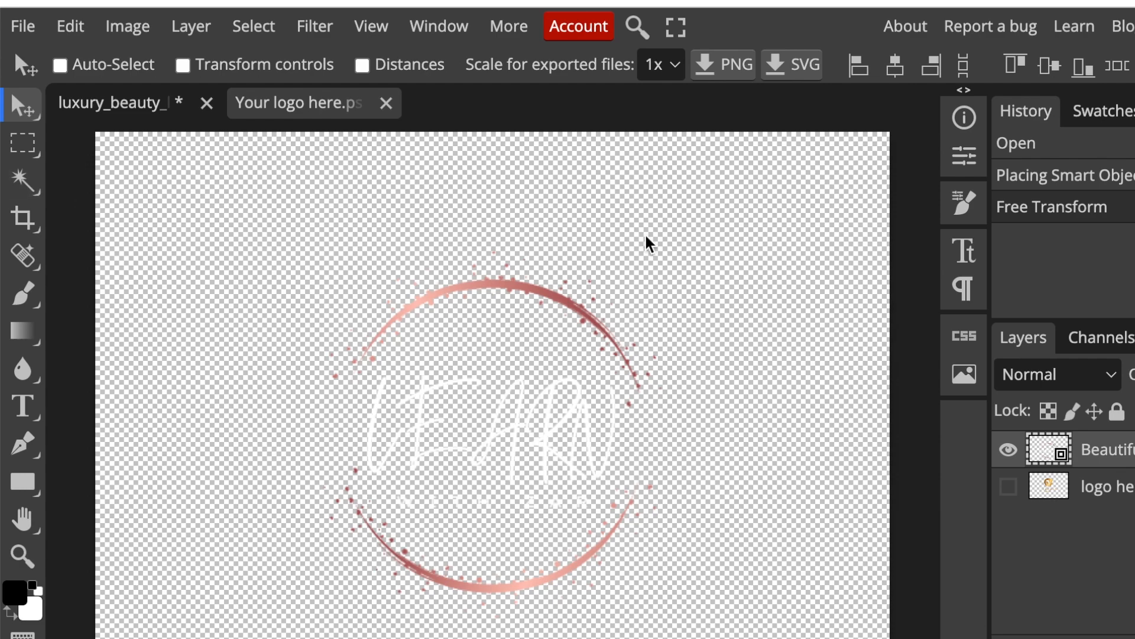
mouse_move(652, 236)
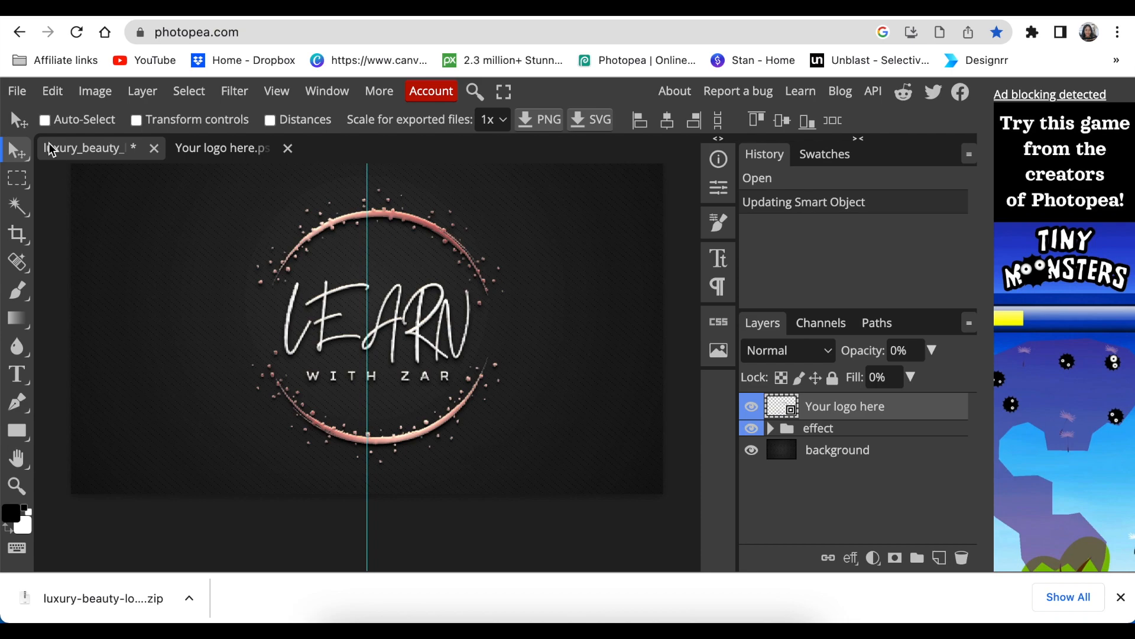
- Export the mockup as PNG from the File menu with width set to 700 pixels
left_click(16, 90)
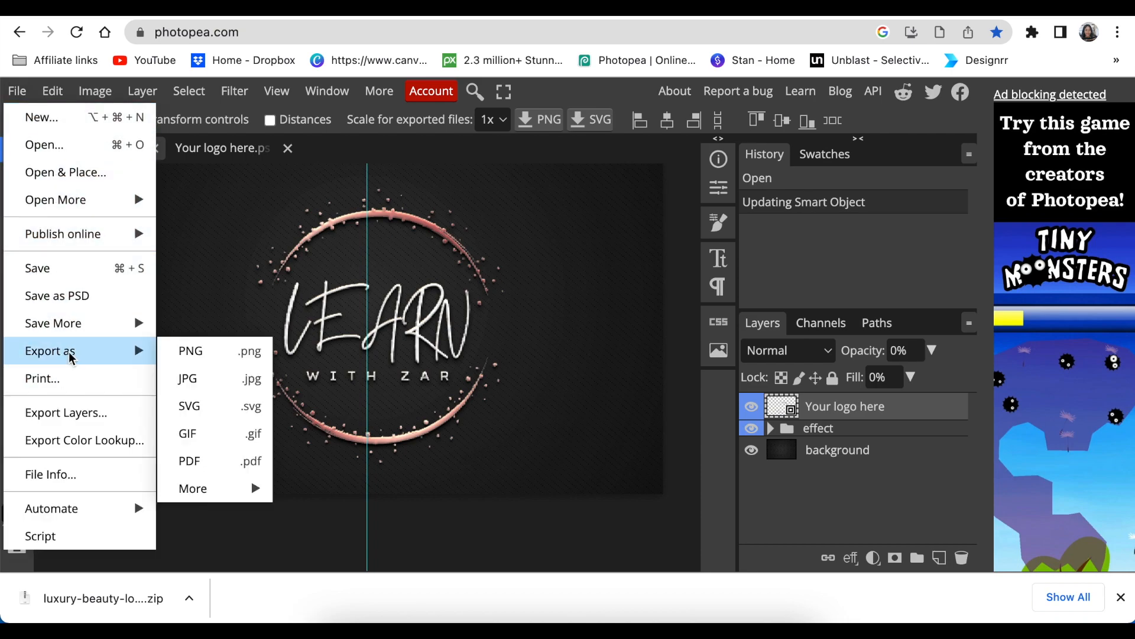
mouse_move(213, 356)
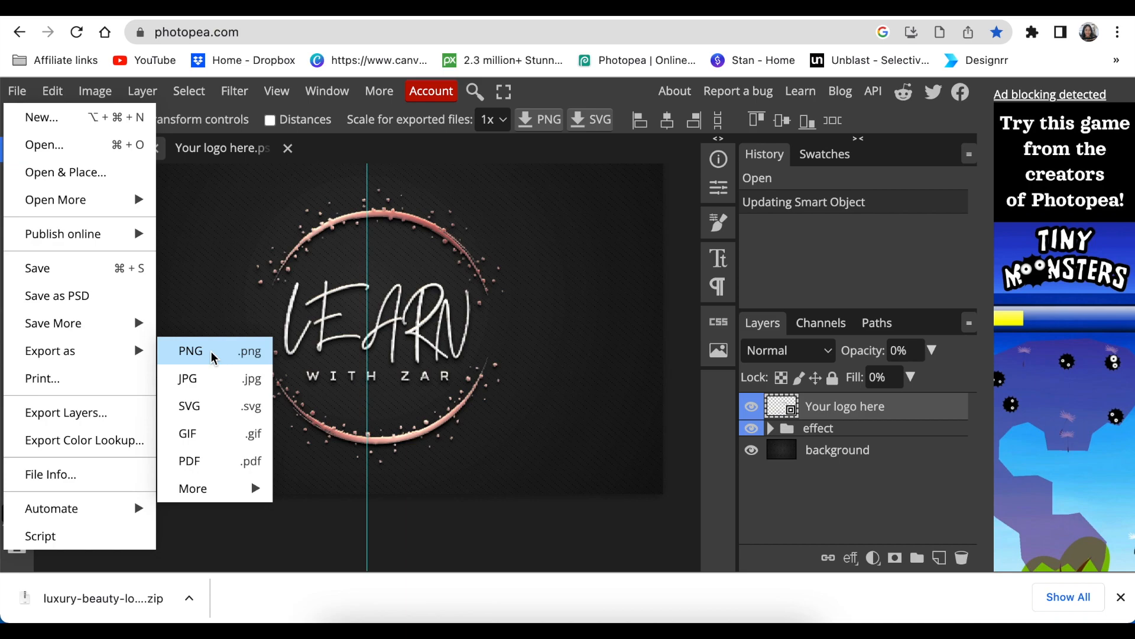
left_click(189, 351)
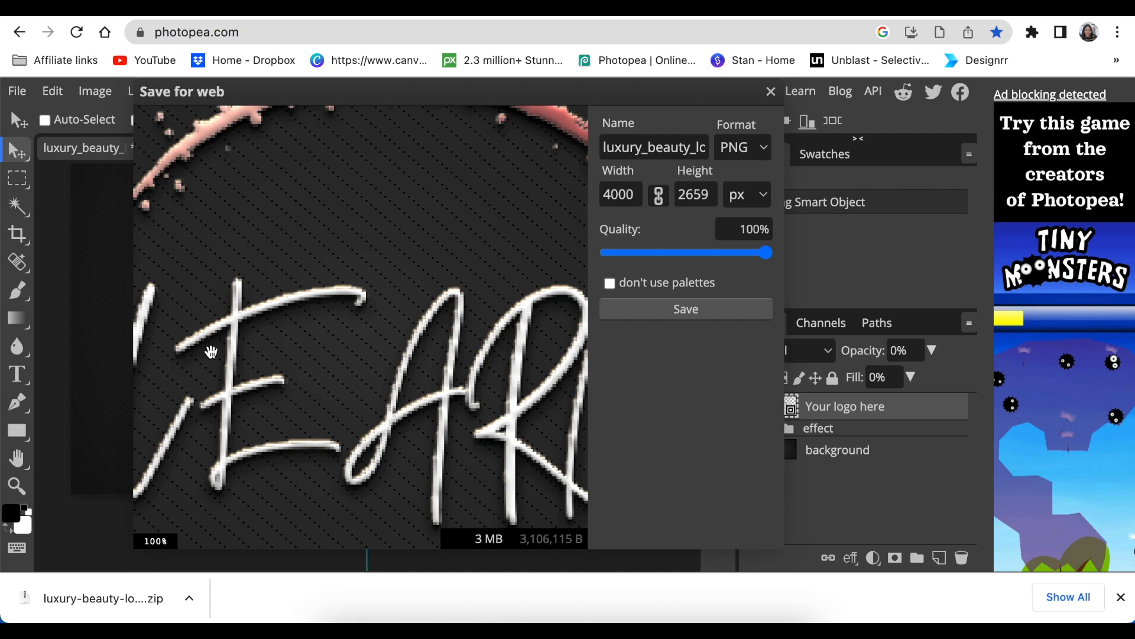
type("700")
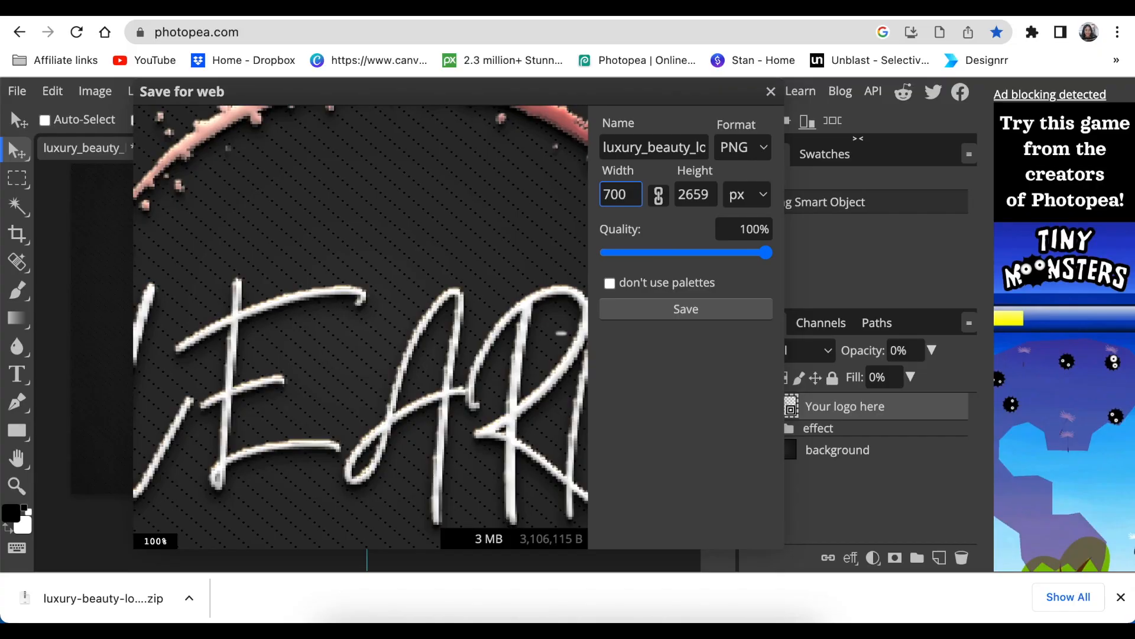